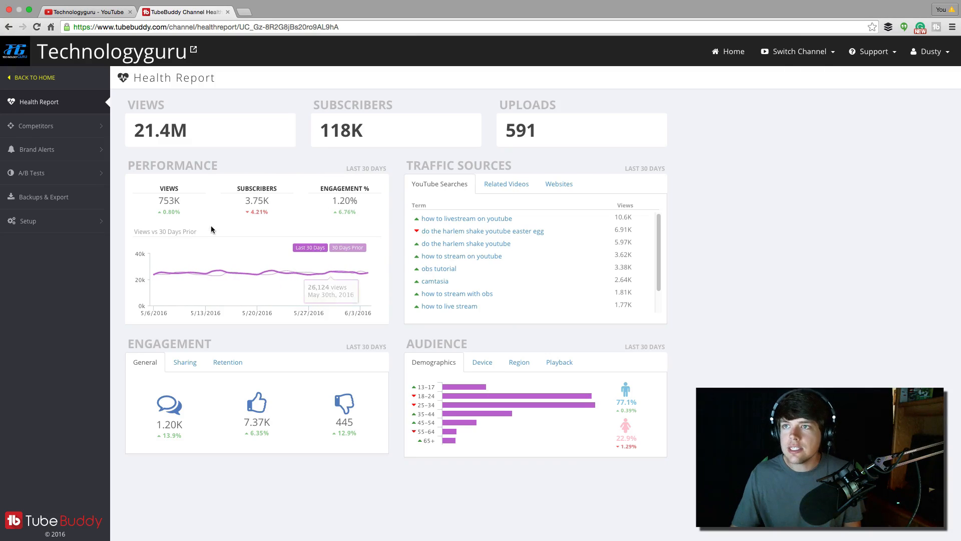
mouse_move(205, 236)
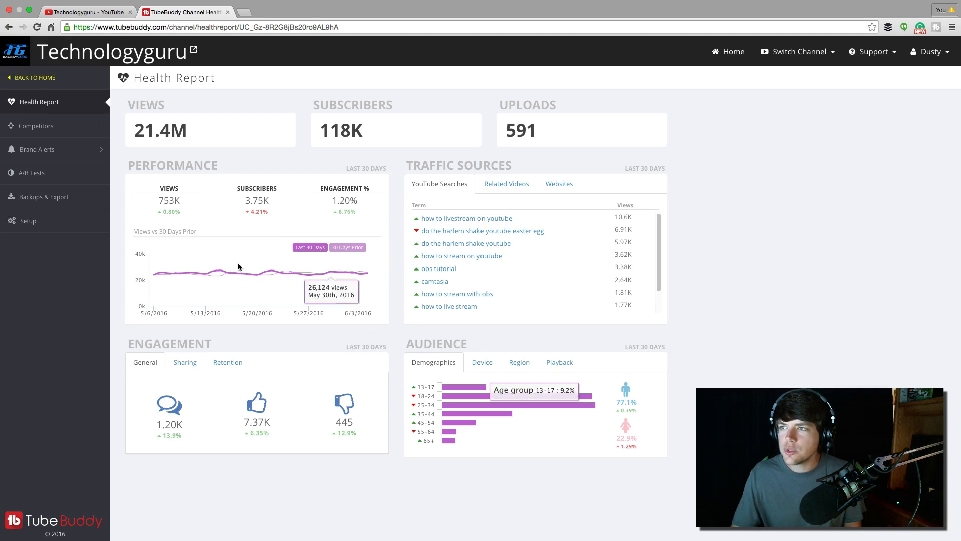
mouse_move(258, 270)
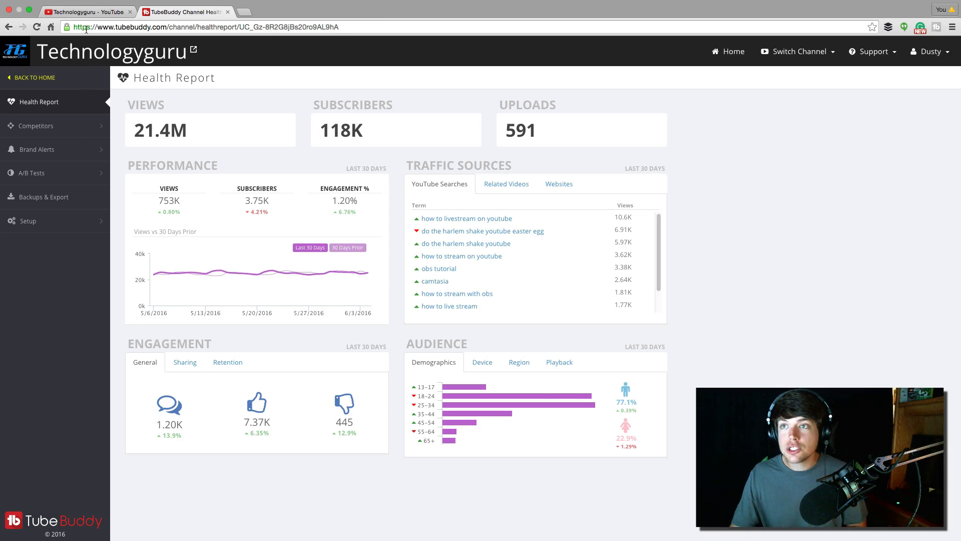
- Return to the YouTube channel tab and expand TubeBuddy's extension menu of tools and quick links
click(90, 11)
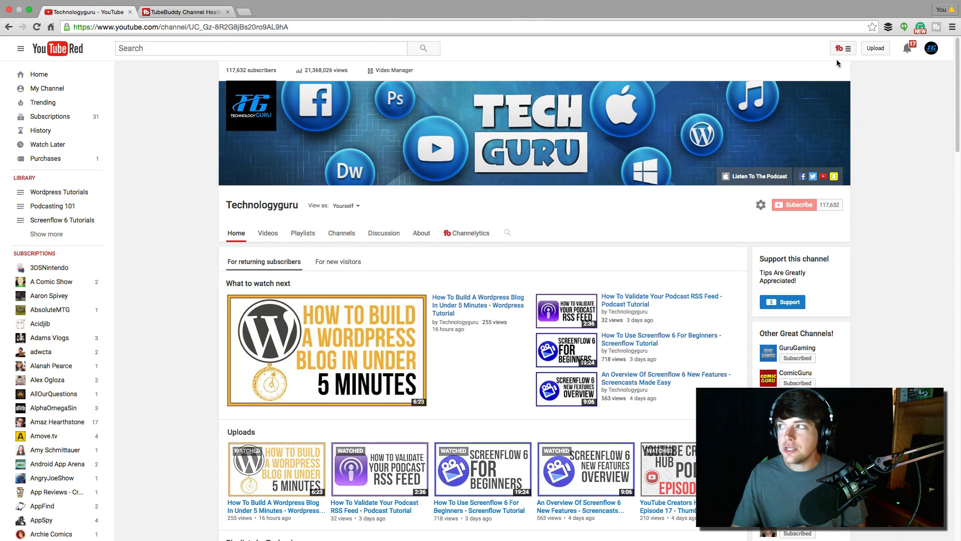
click(843, 48)
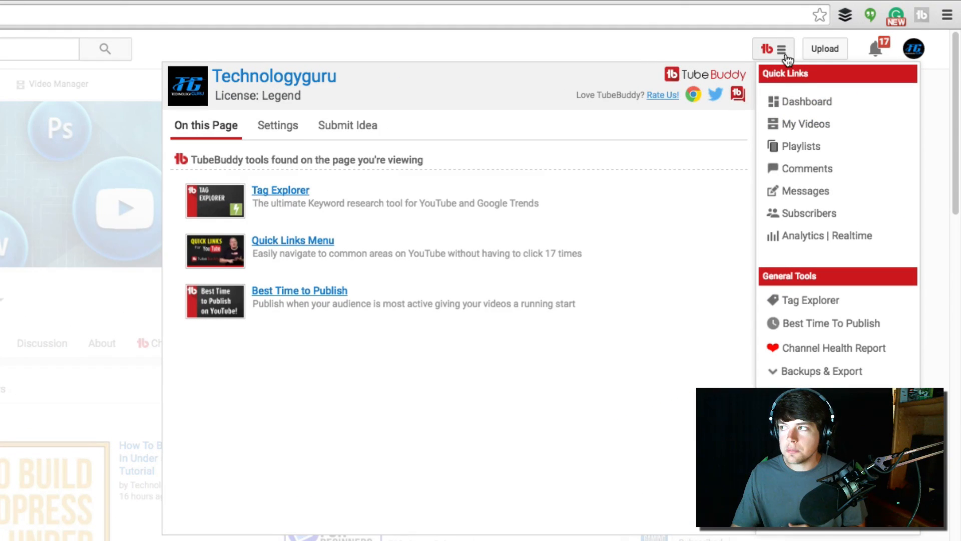
mouse_move(775, 61)
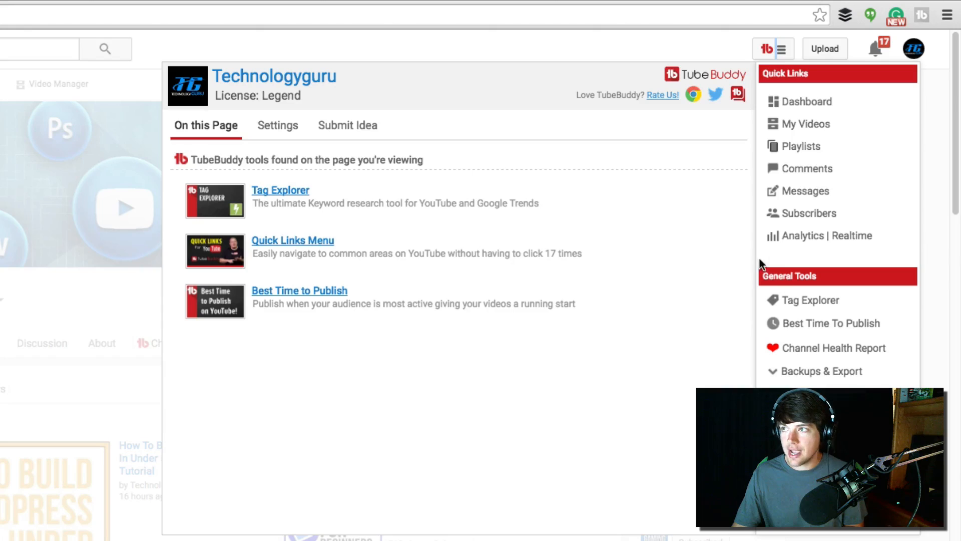
mouse_move(864, 195)
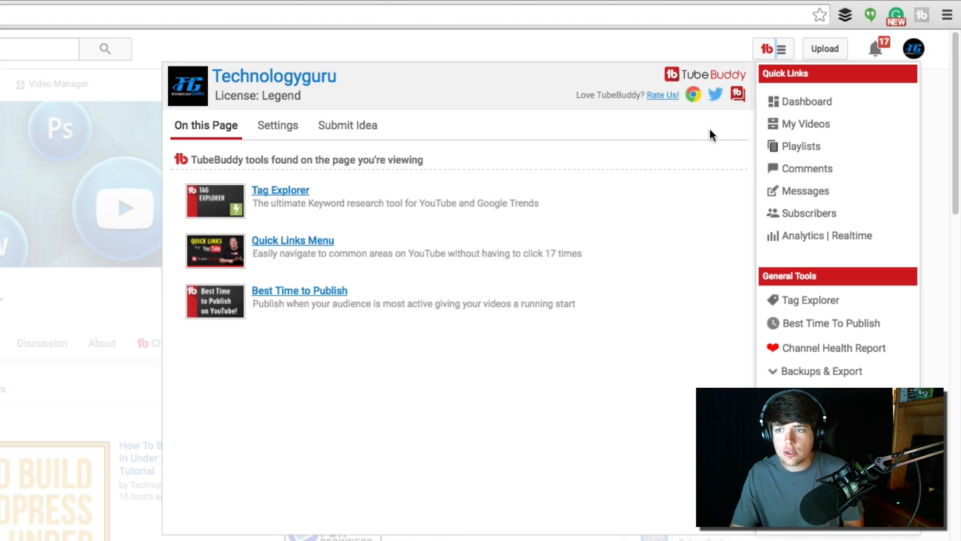
mouse_move(702, 139)
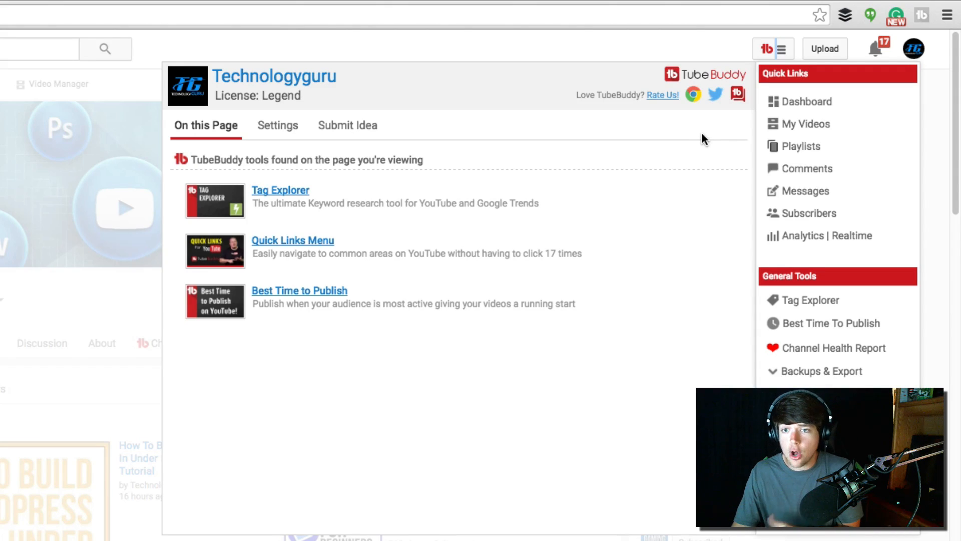
mouse_move(695, 135)
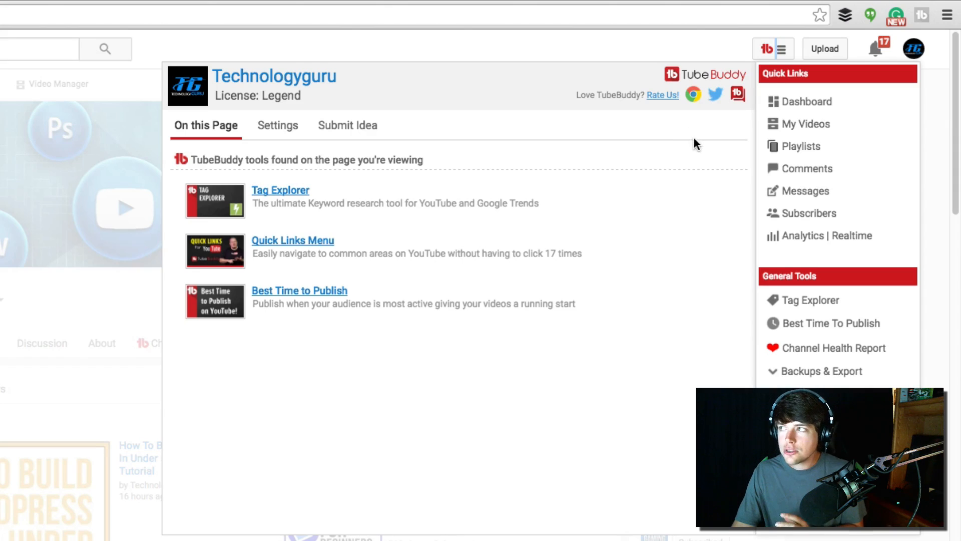
mouse_move(826, 159)
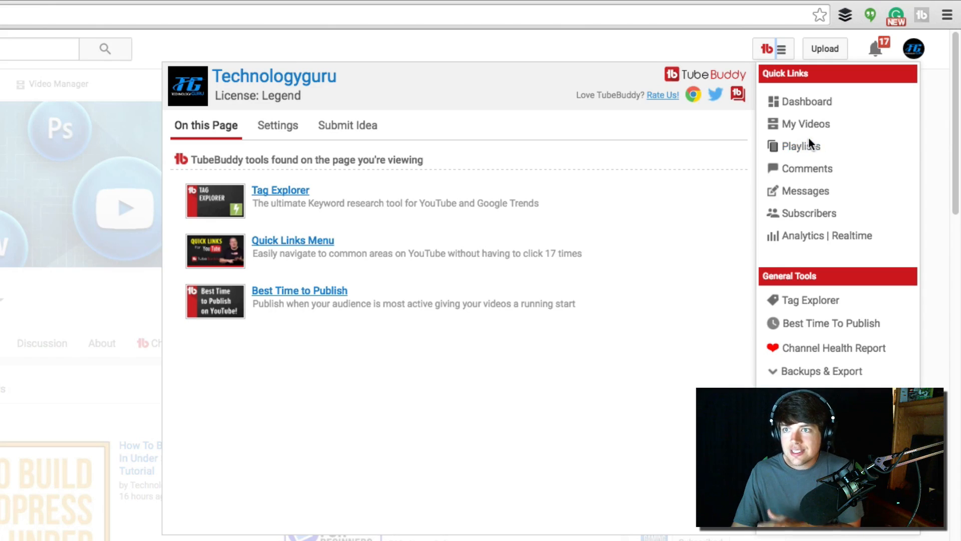
mouse_move(802, 147)
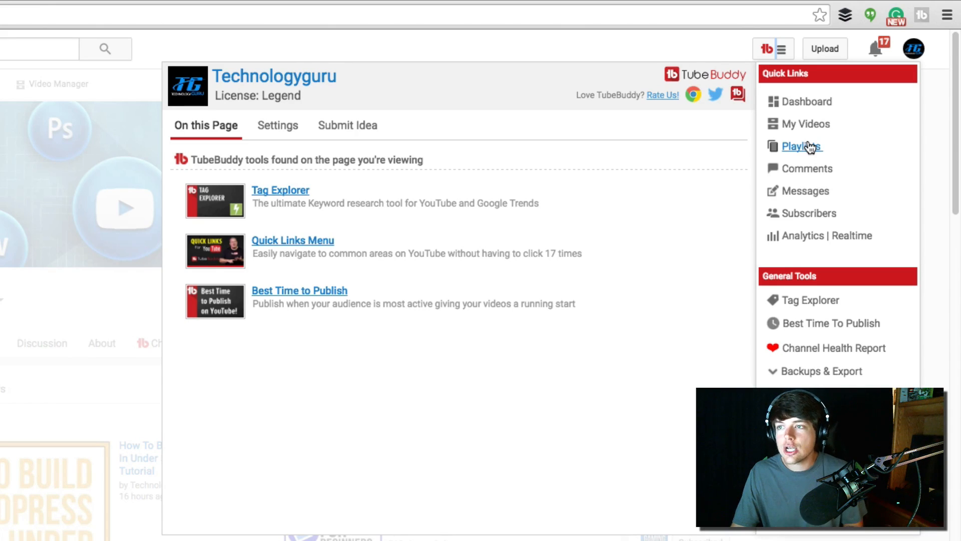
mouse_move(812, 136)
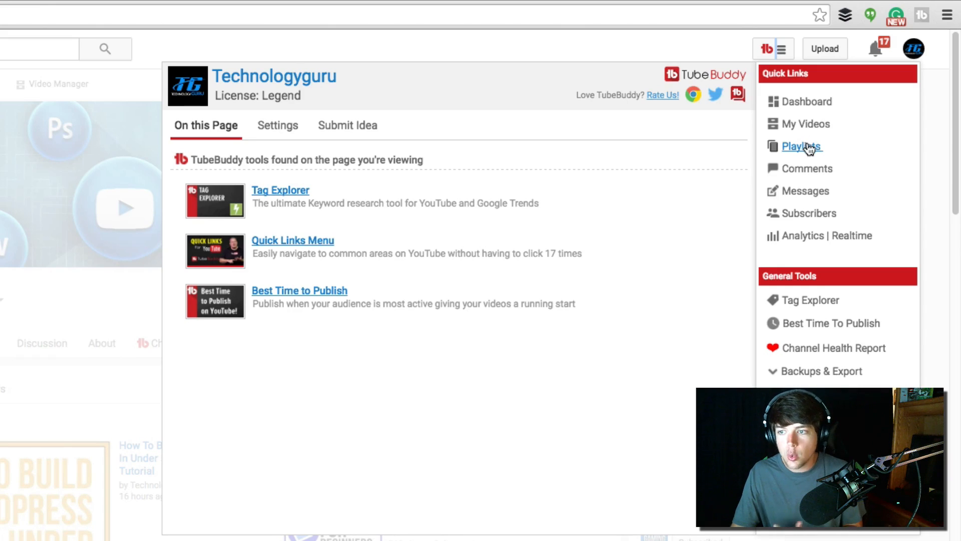
mouse_move(806, 123)
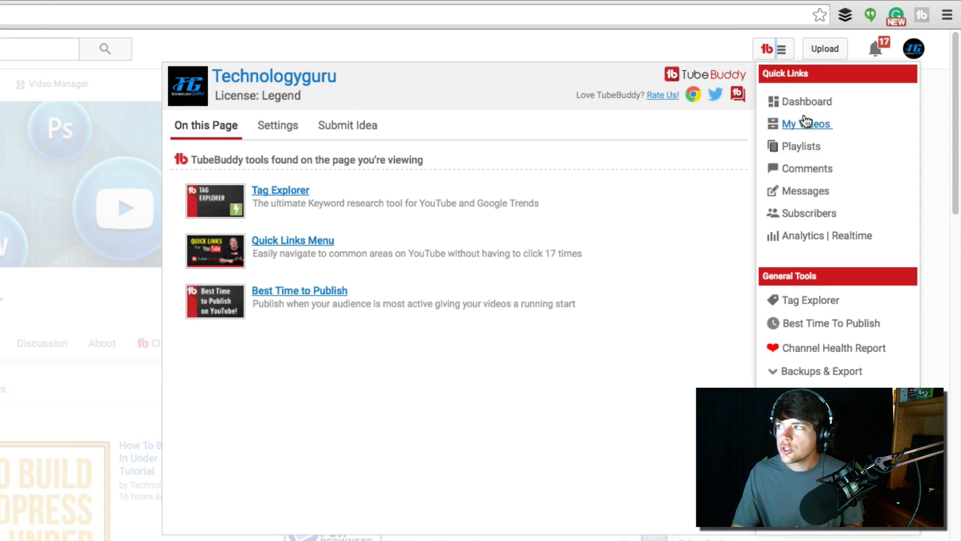
mouse_move(790, 74)
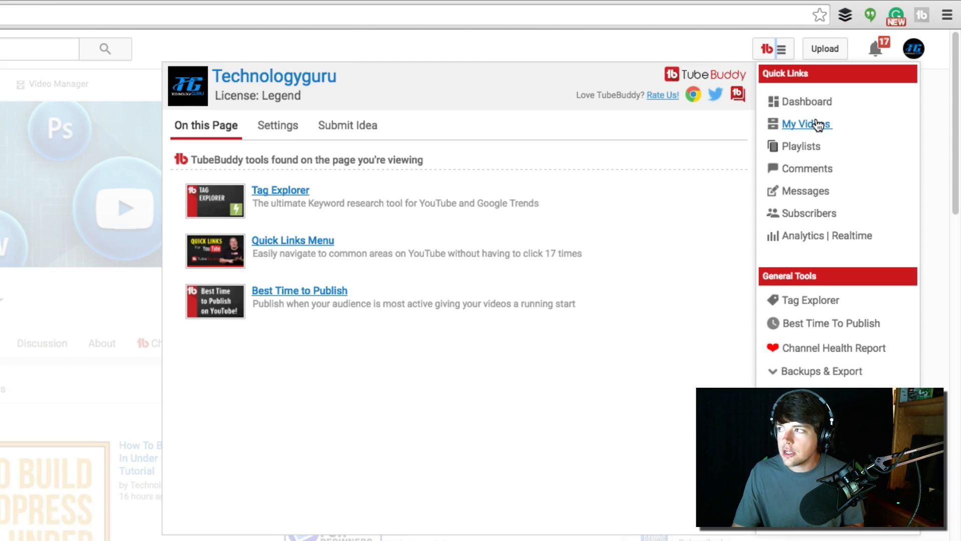
mouse_move(745, 84)
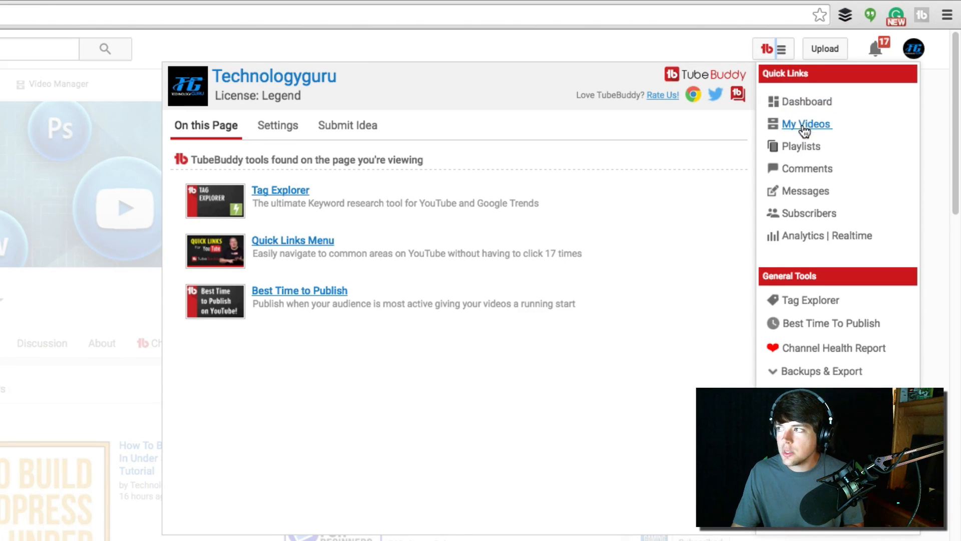
mouse_move(738, 135)
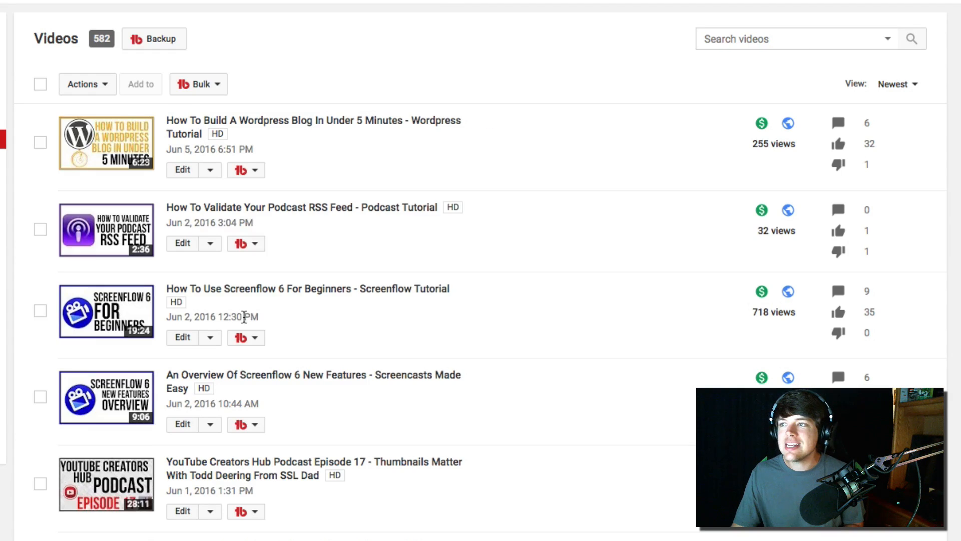
mouse_move(329, 275)
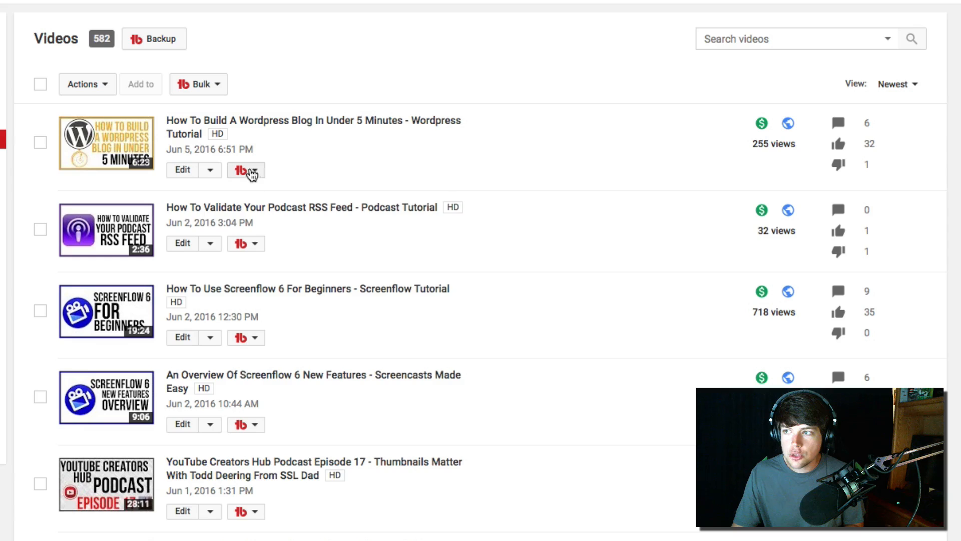
- Bring up TubeBuddy's per-video tools for the WordPress blog video, then for Screenflow 6 For Beginners
click(245, 170)
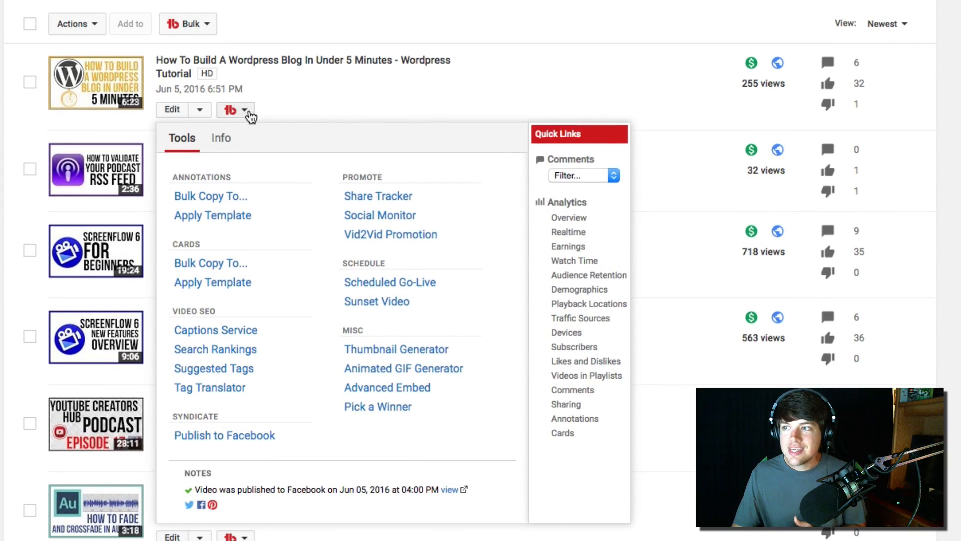
mouse_move(298, 100)
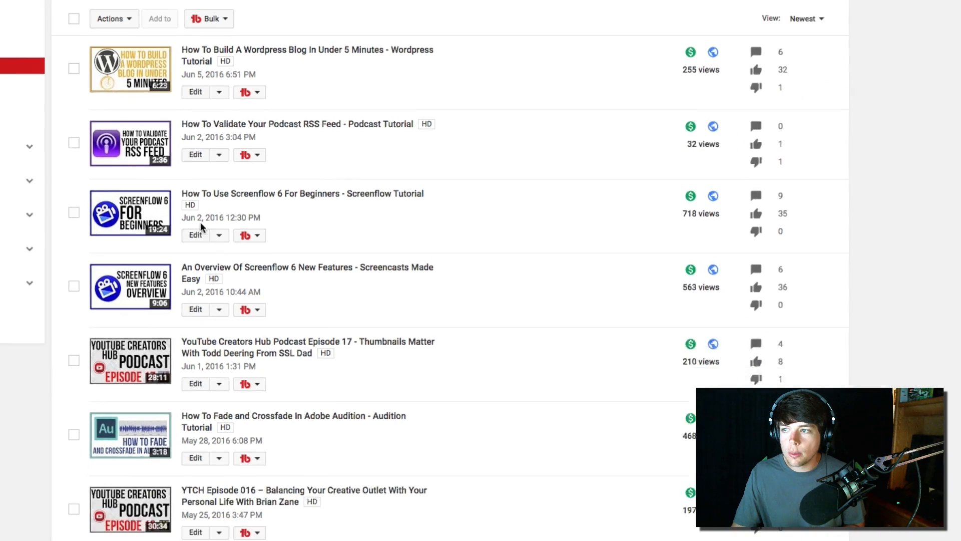
click(258, 235)
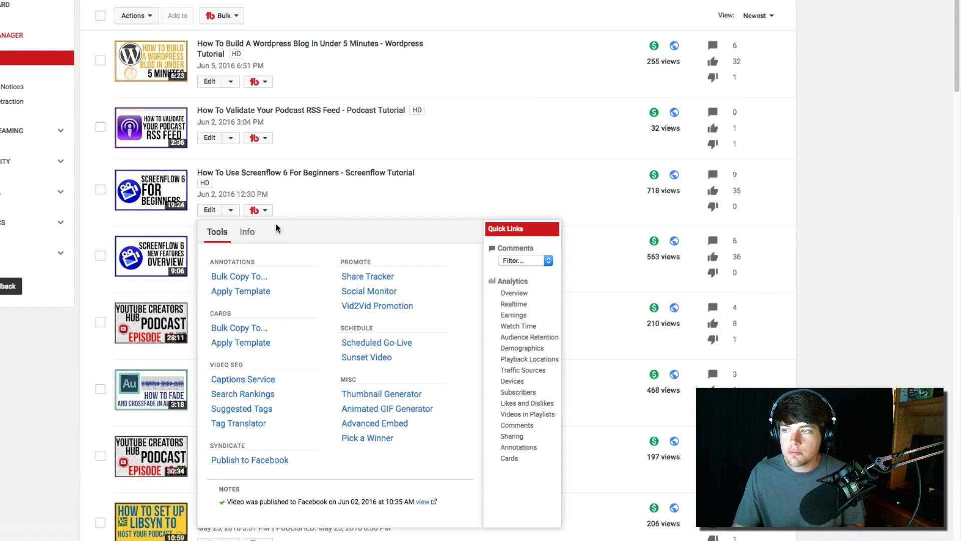
scroll(down, 3)
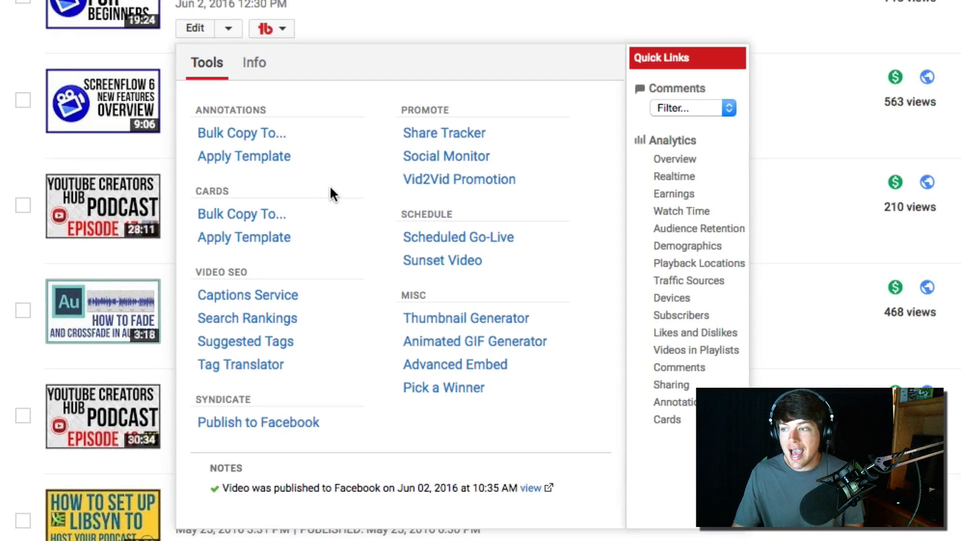
mouse_move(295, 458)
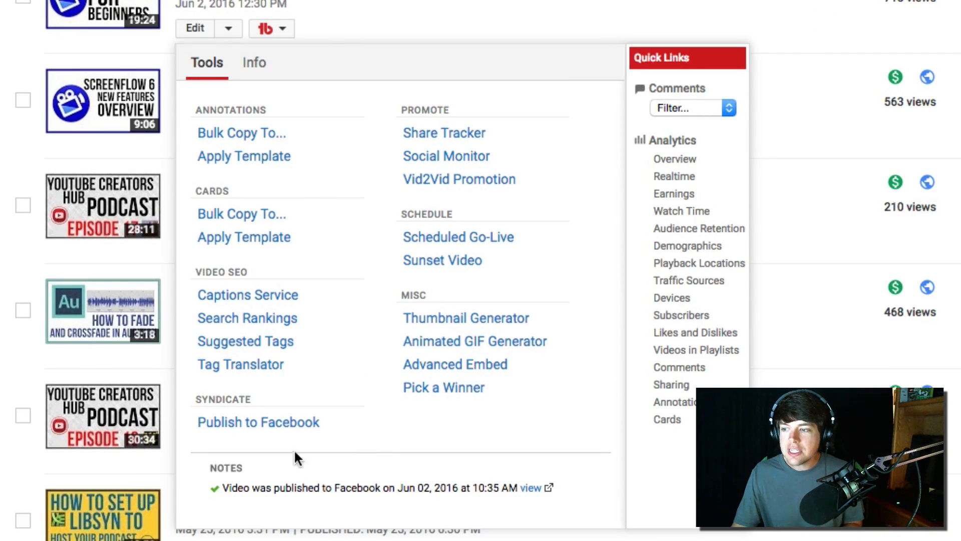
mouse_move(283, 449)
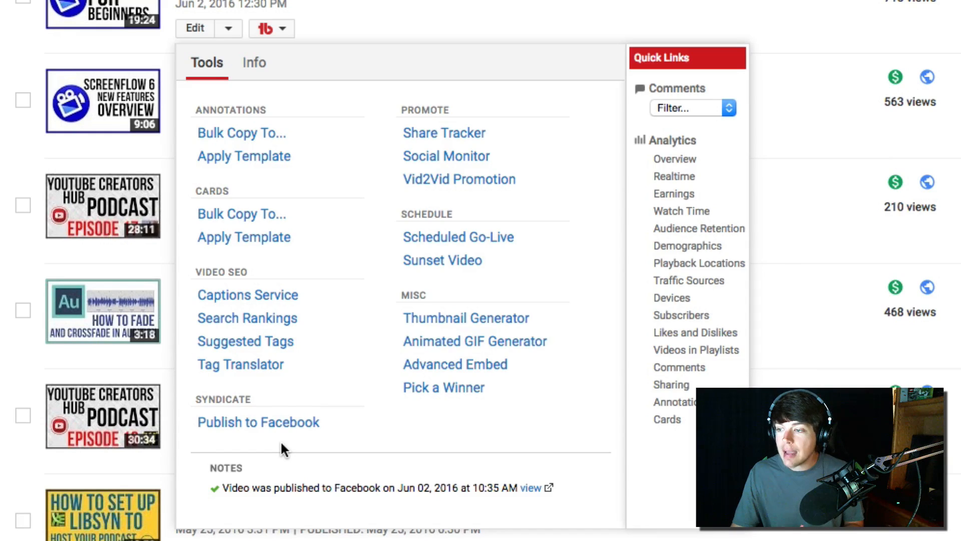
mouse_move(278, 456)
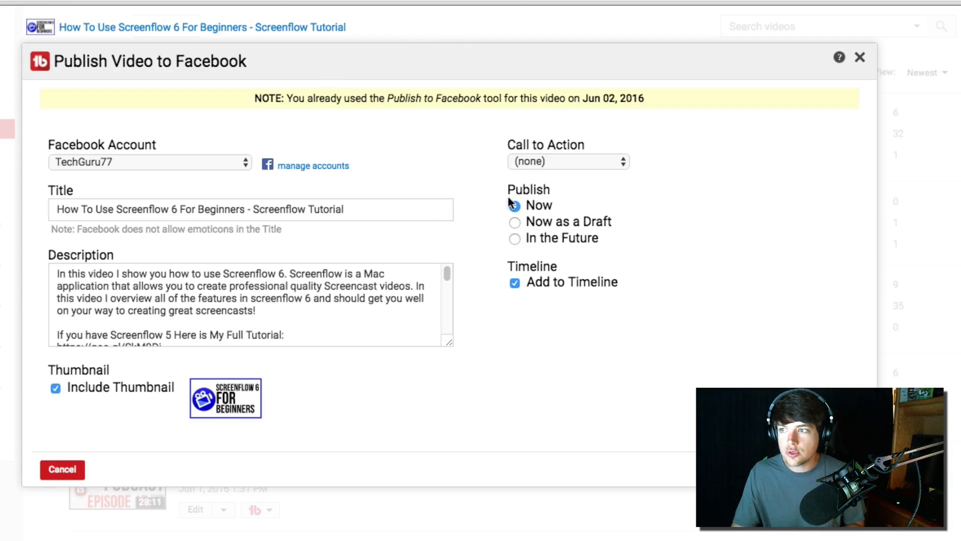
click(514, 206)
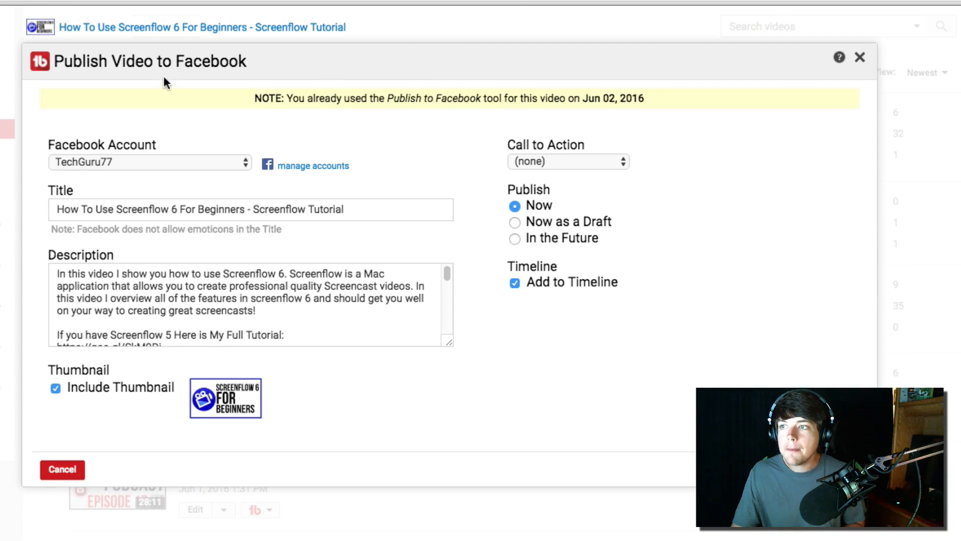
mouse_move(201, 234)
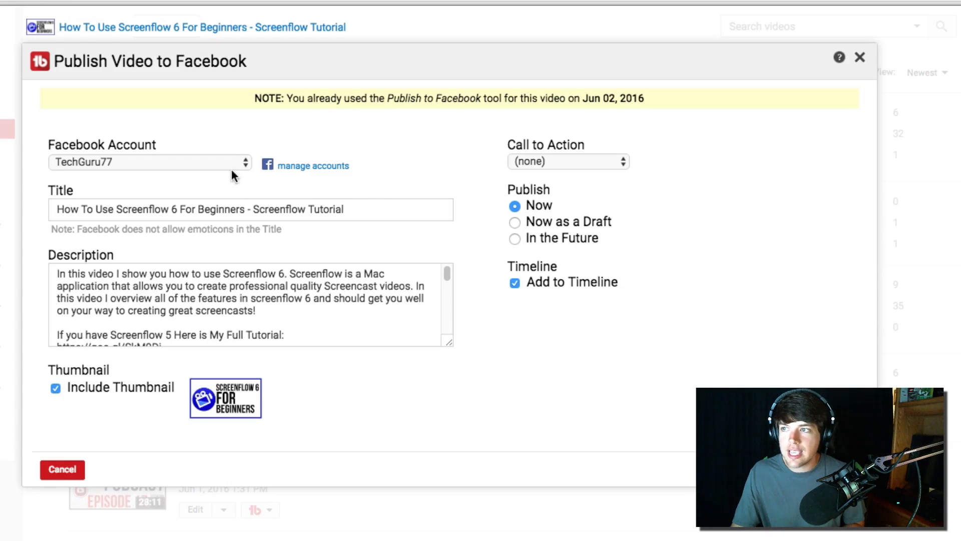
click(143, 163)
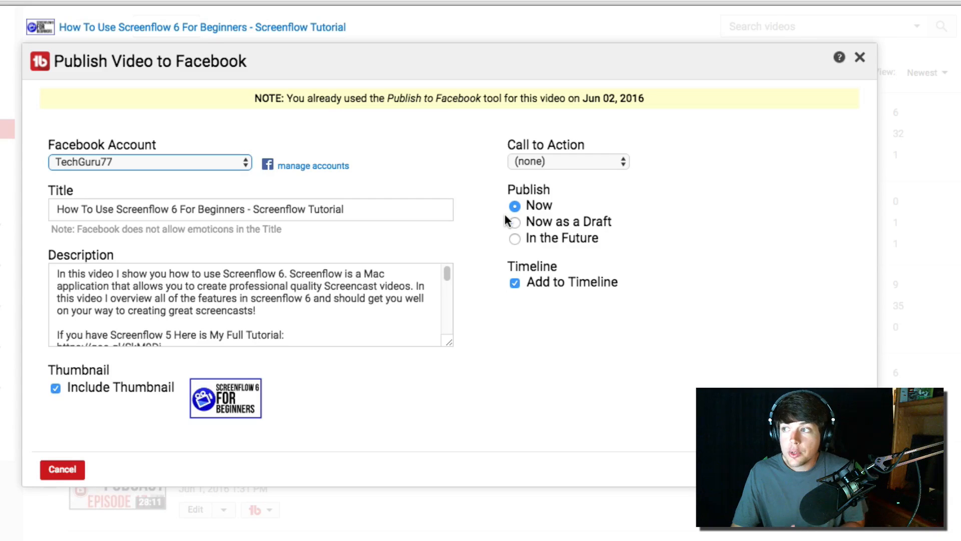
mouse_move(515, 242)
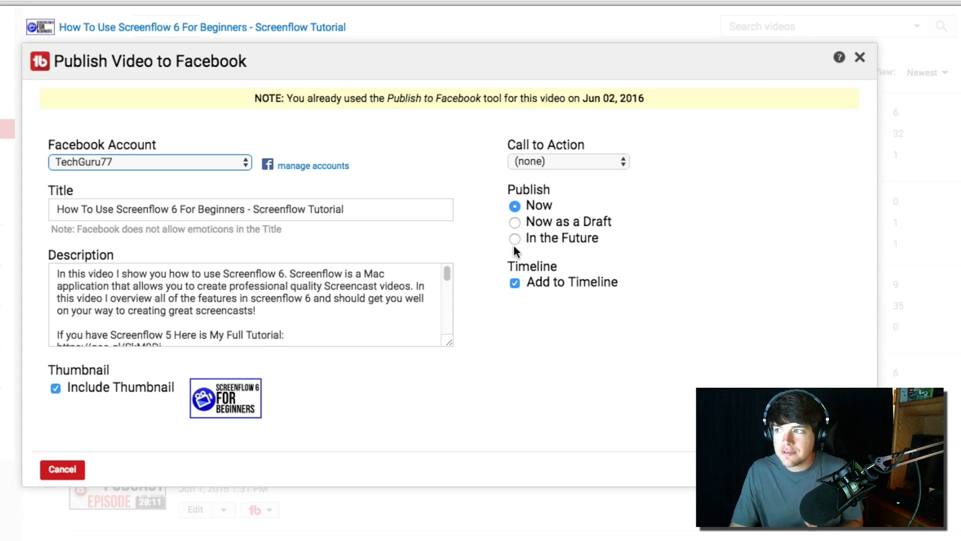
mouse_move(516, 248)
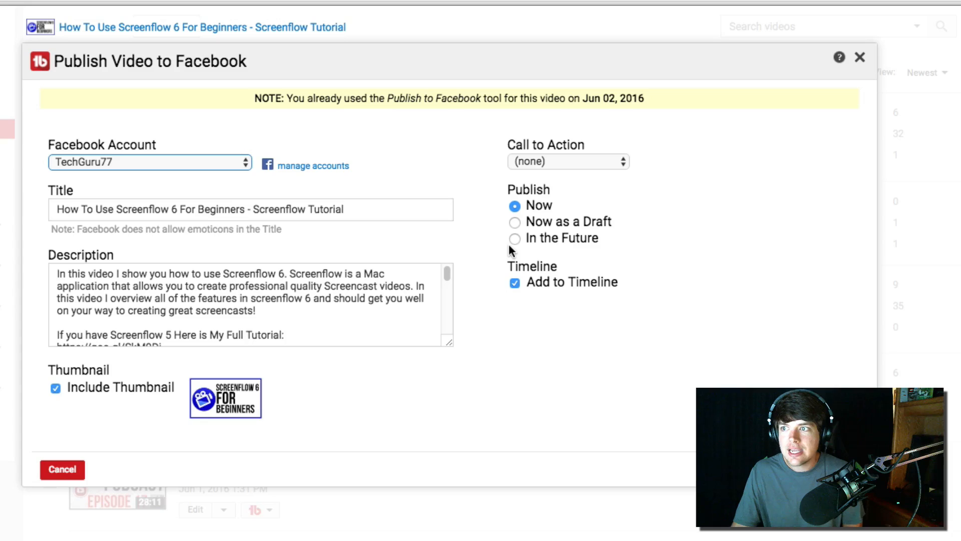
mouse_move(502, 260)
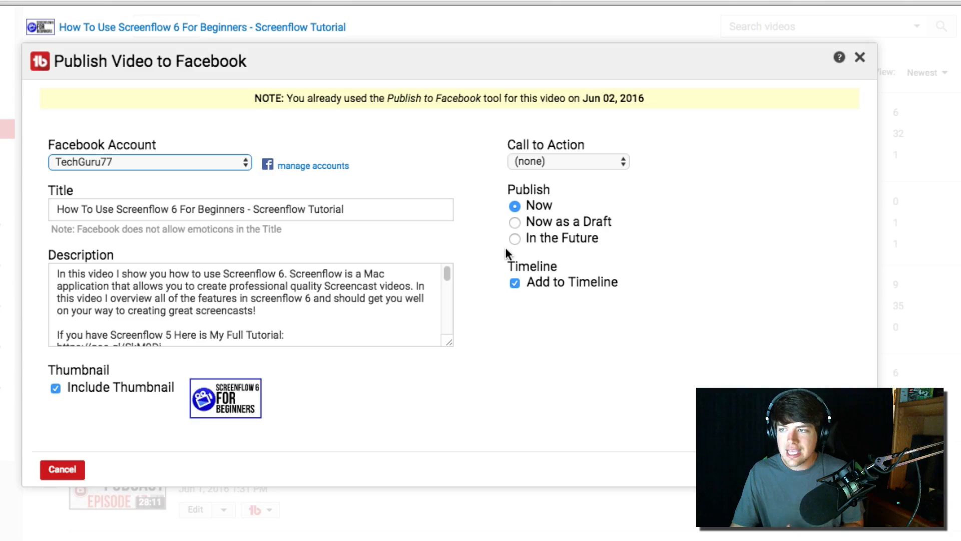
mouse_move(499, 248)
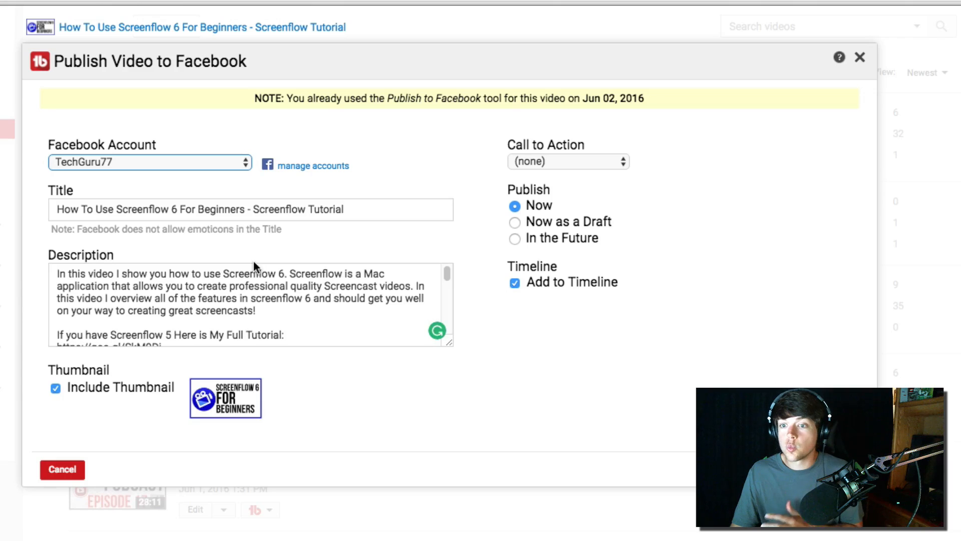
scroll(down, 3)
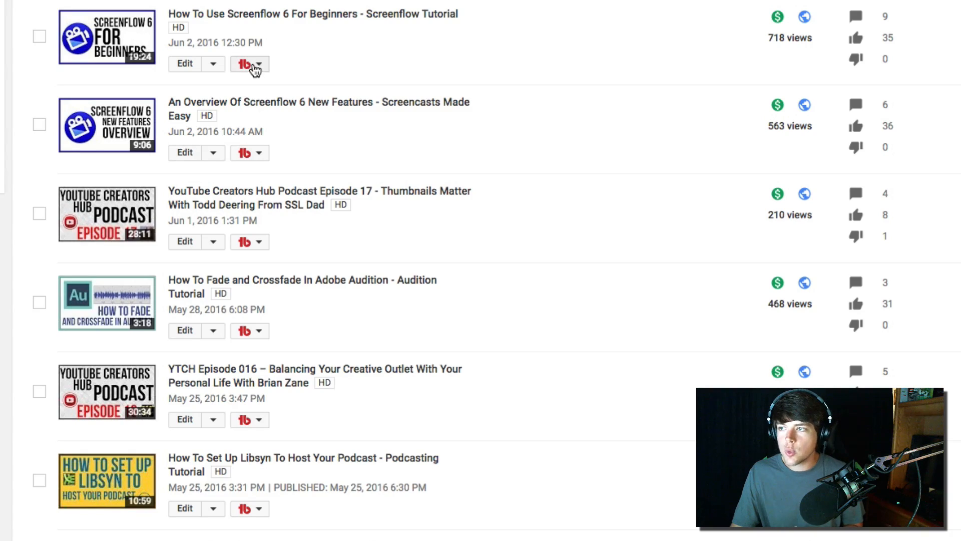
- Bring up TubeBuddy's per-video tools for 'How To Use Screenflow 6 For Beginners'
click(258, 64)
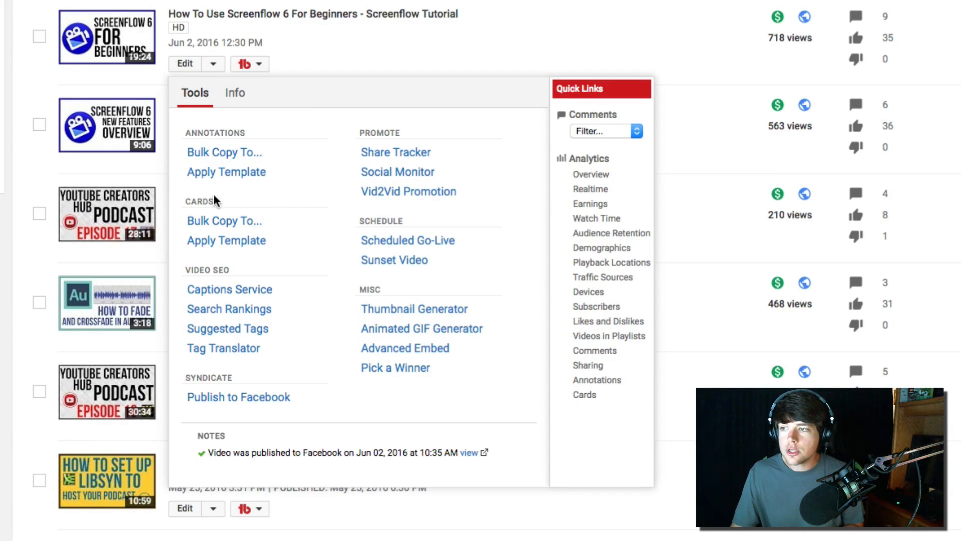
mouse_move(218, 246)
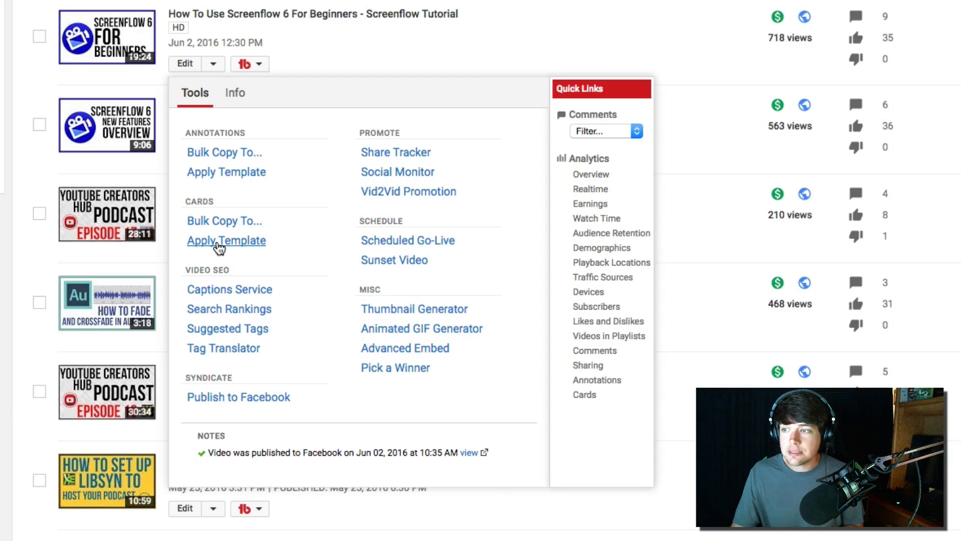
mouse_move(231, 228)
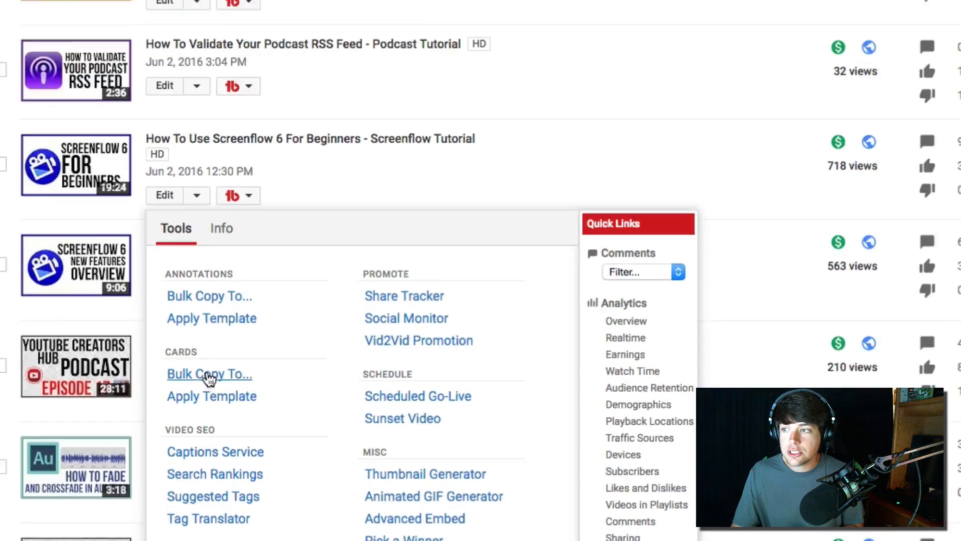
click(209, 374)
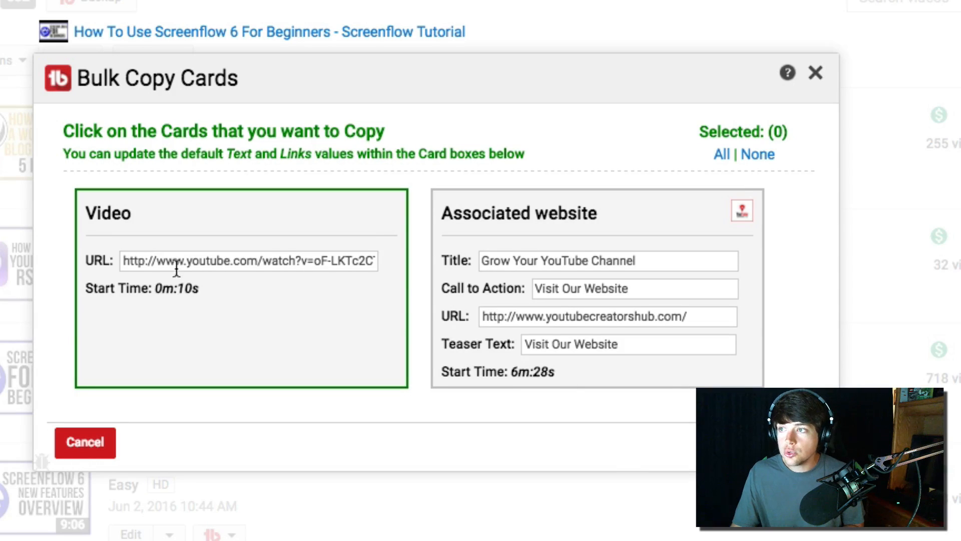
mouse_move(203, 233)
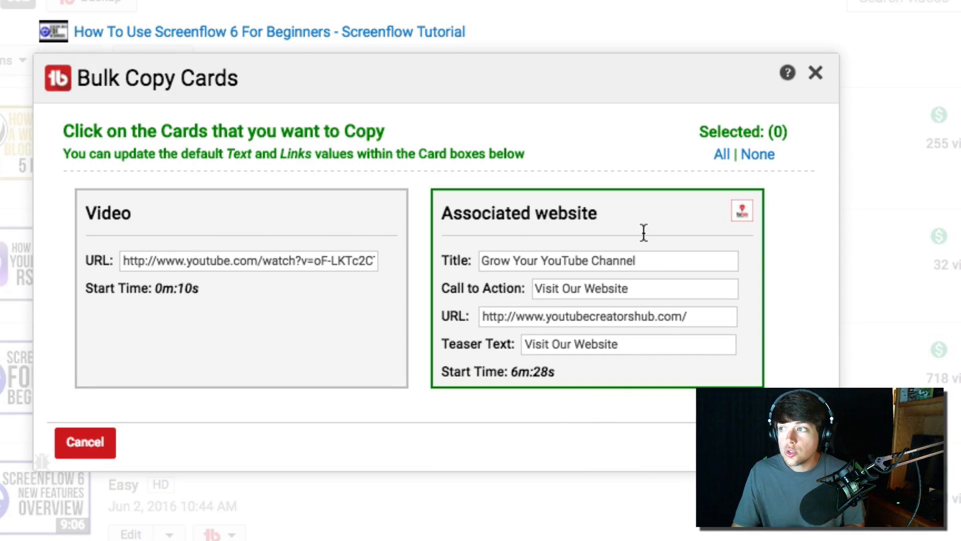
mouse_move(594, 239)
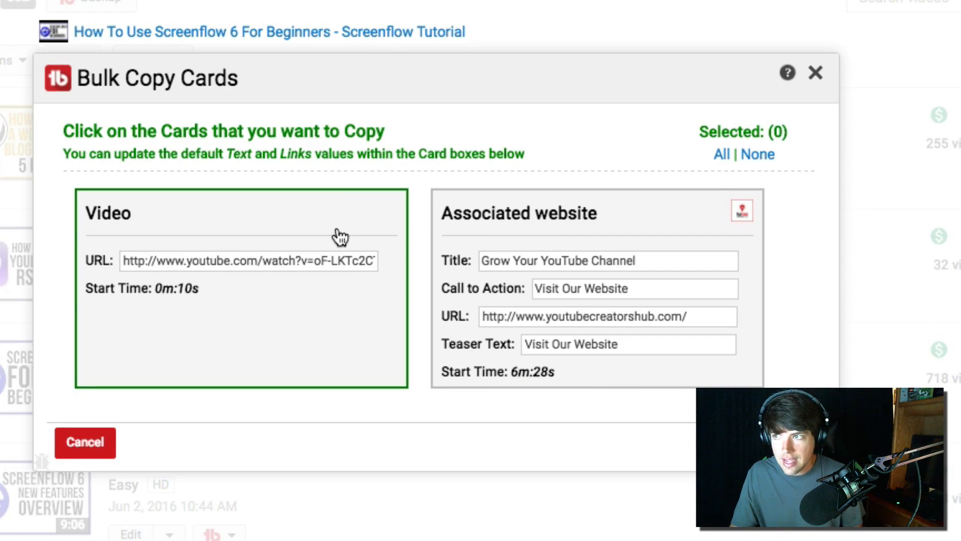
click(347, 223)
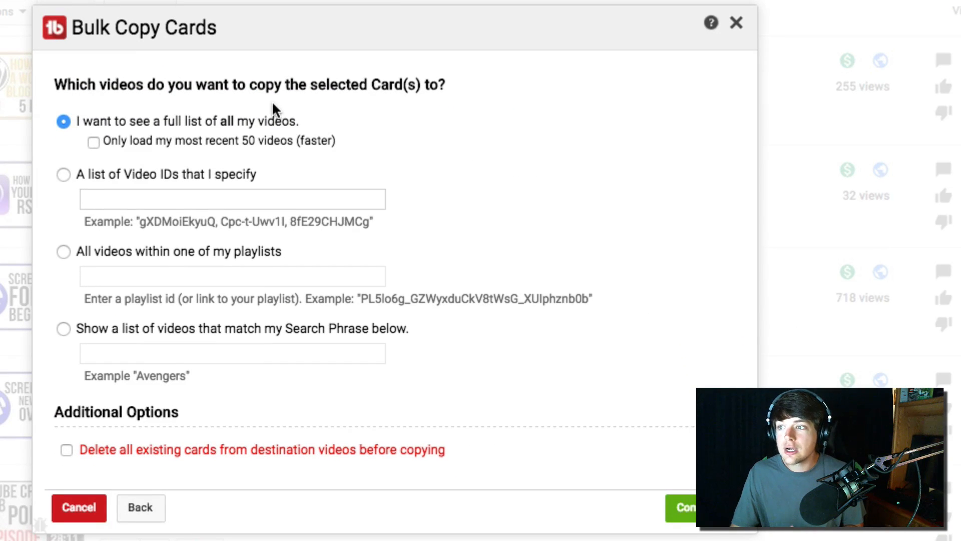
mouse_move(253, 186)
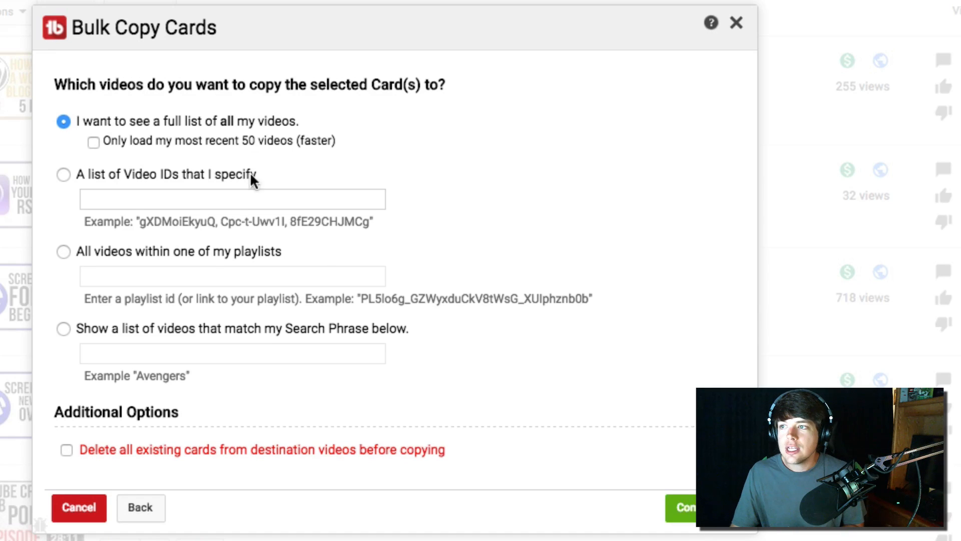
click(63, 252)
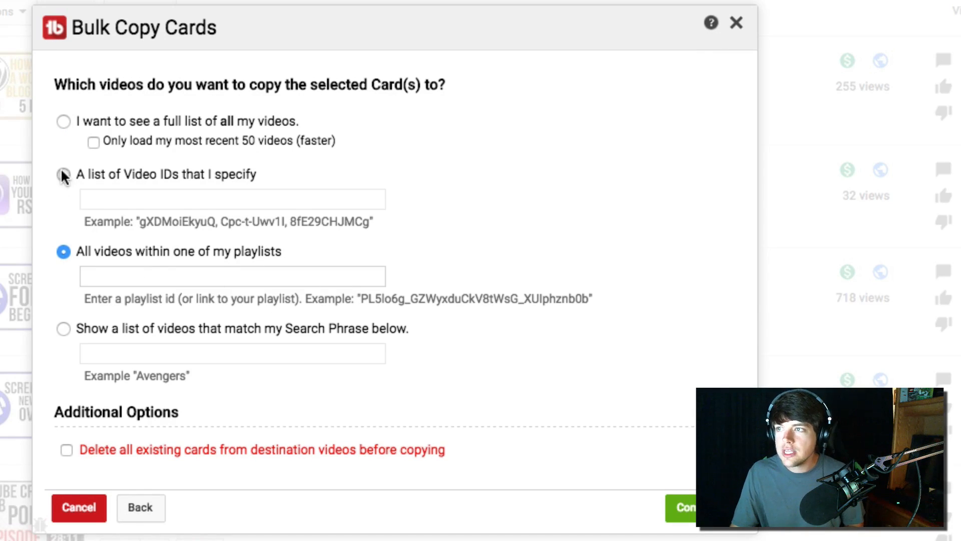
click(63, 121)
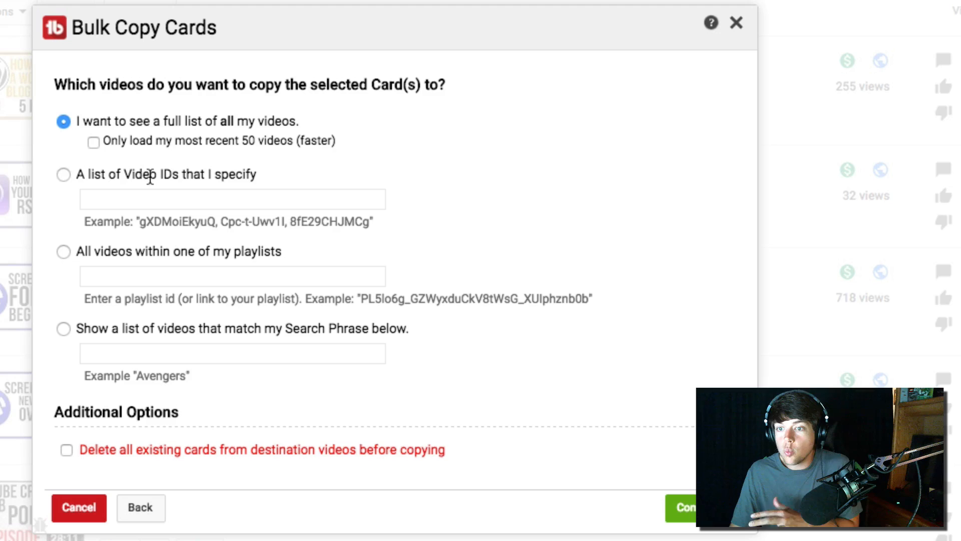
mouse_move(124, 199)
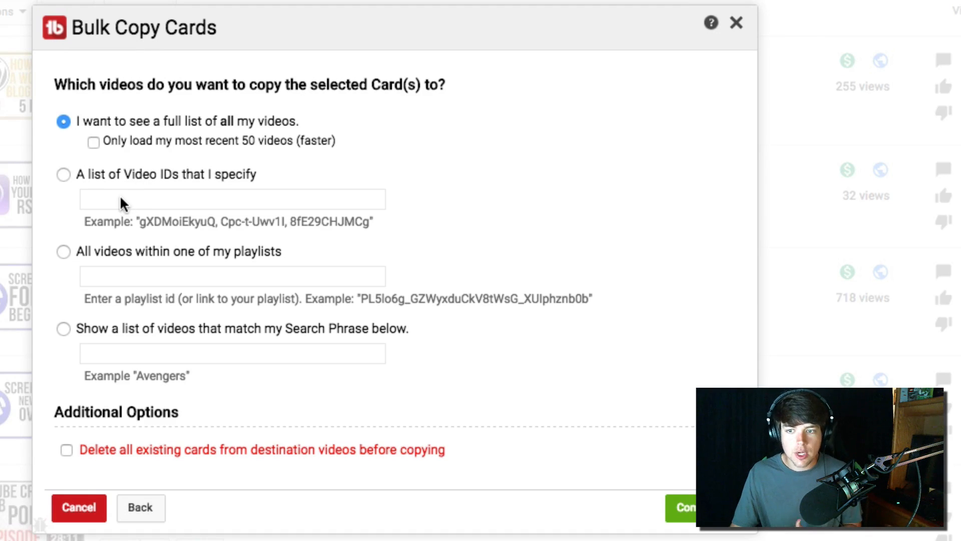
mouse_move(123, 234)
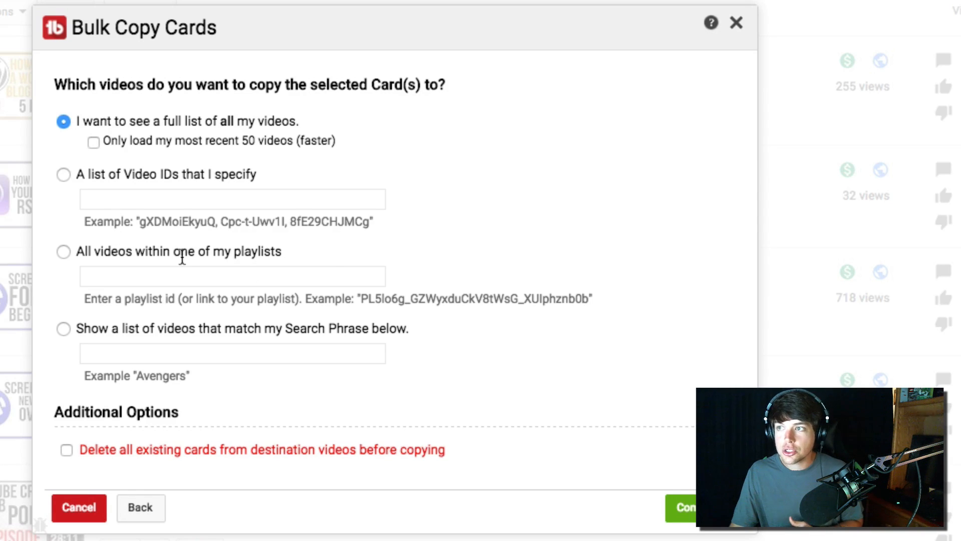
mouse_move(311, 442)
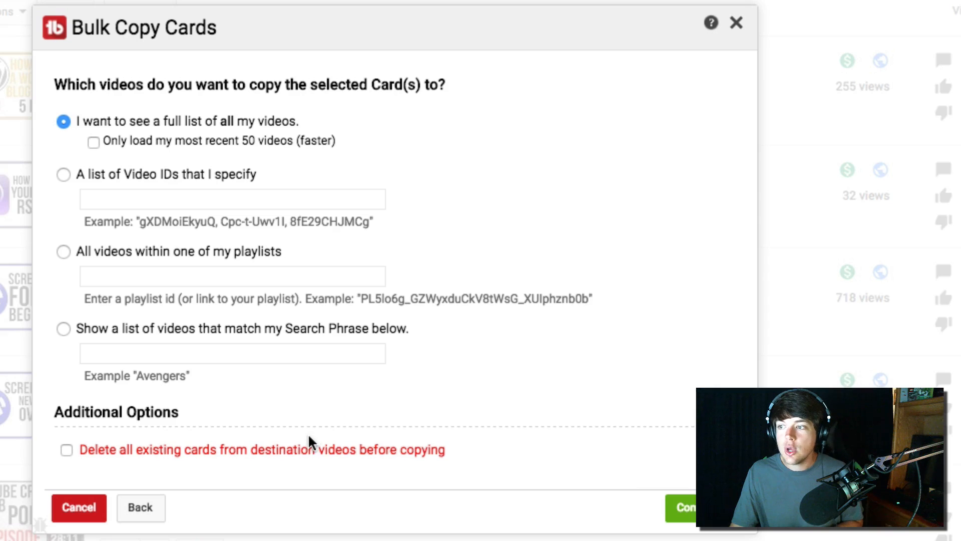
mouse_move(289, 430)
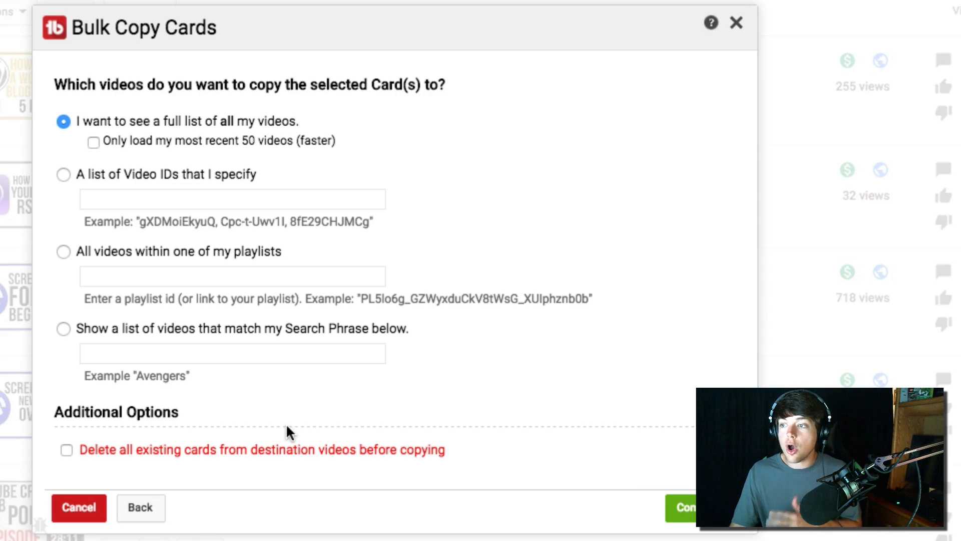
mouse_move(236, 488)
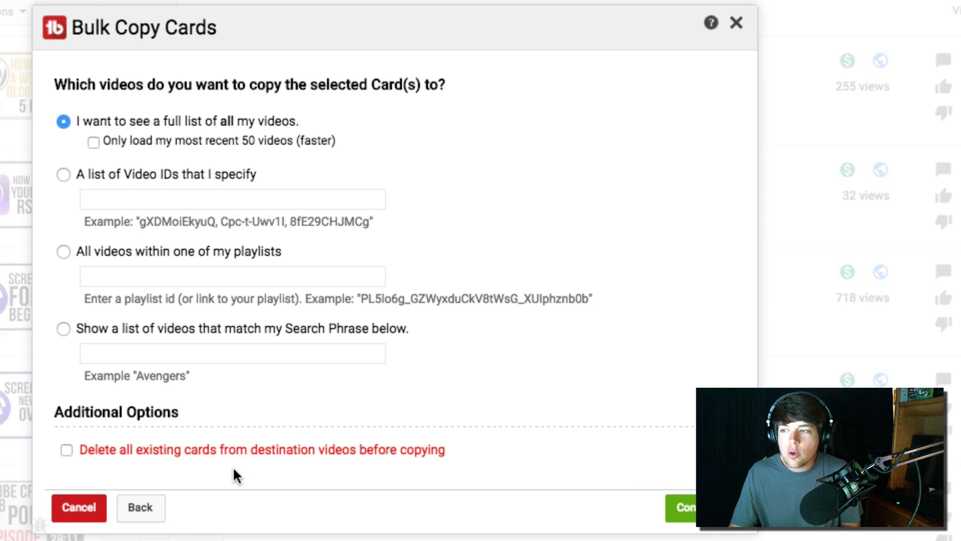
mouse_move(181, 516)
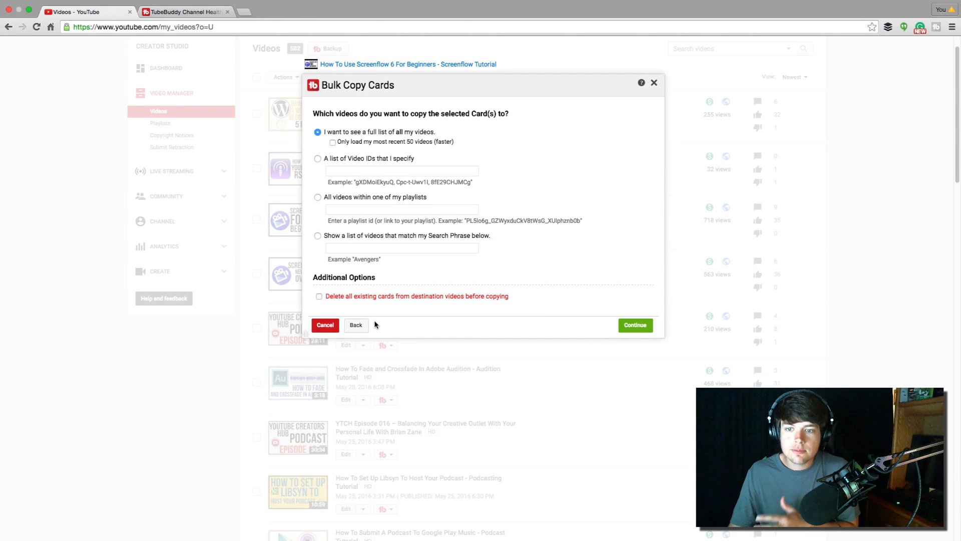
mouse_move(449, 175)
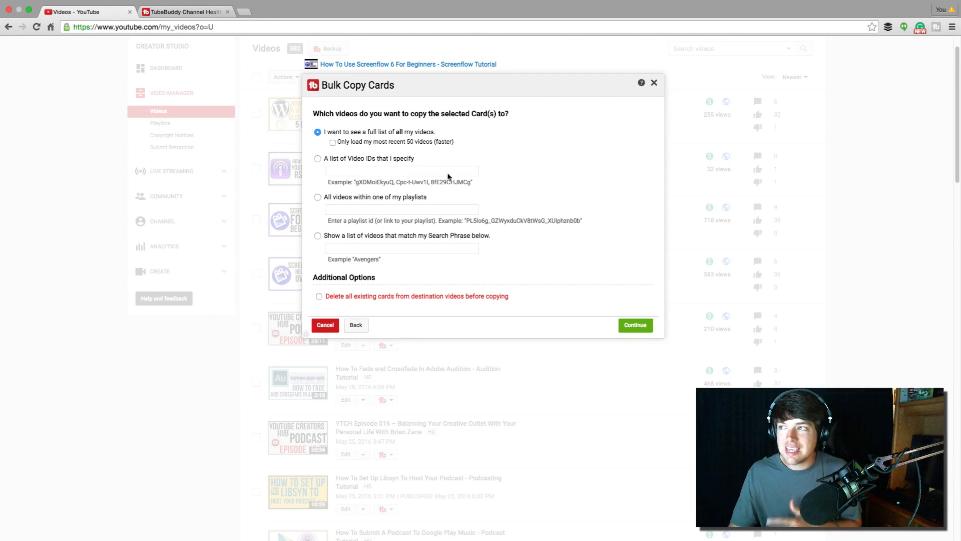
click(325, 325)
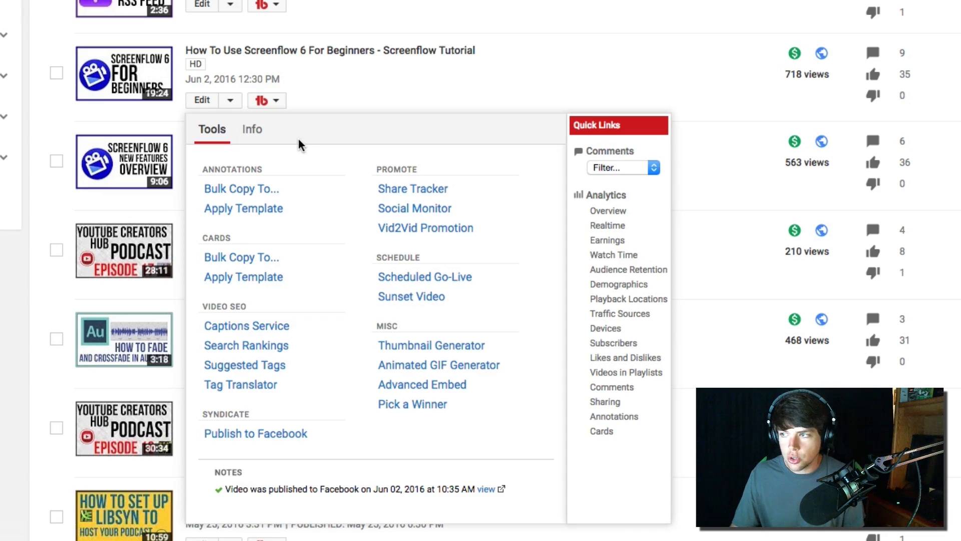
mouse_move(313, 192)
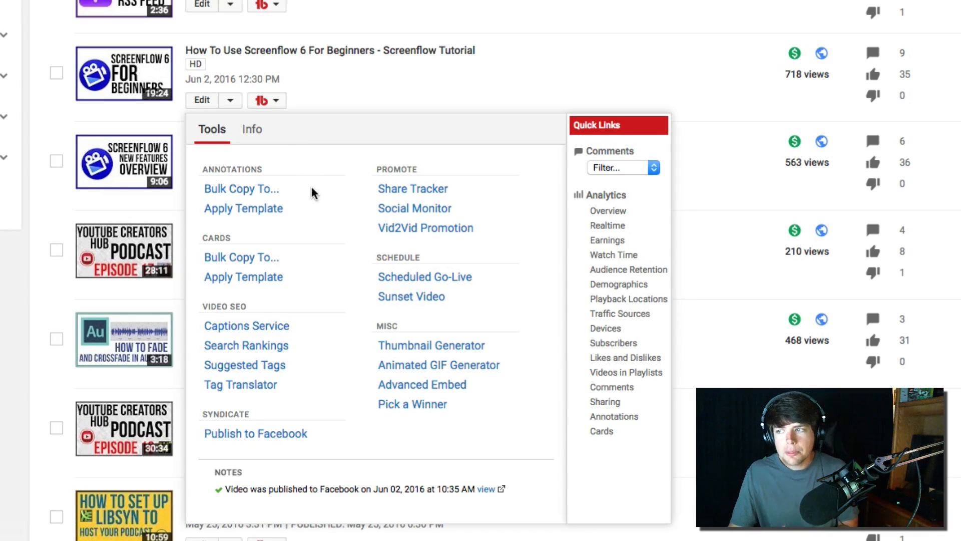
mouse_move(414, 193)
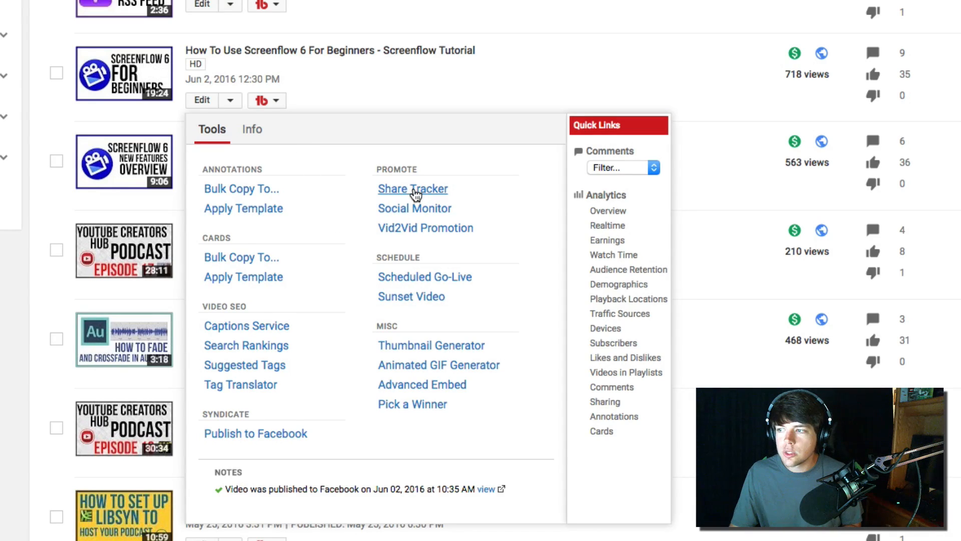
- In Share Tracker, mark the Screenflow 6 video as shared to Twitter and close the tracker
click(413, 189)
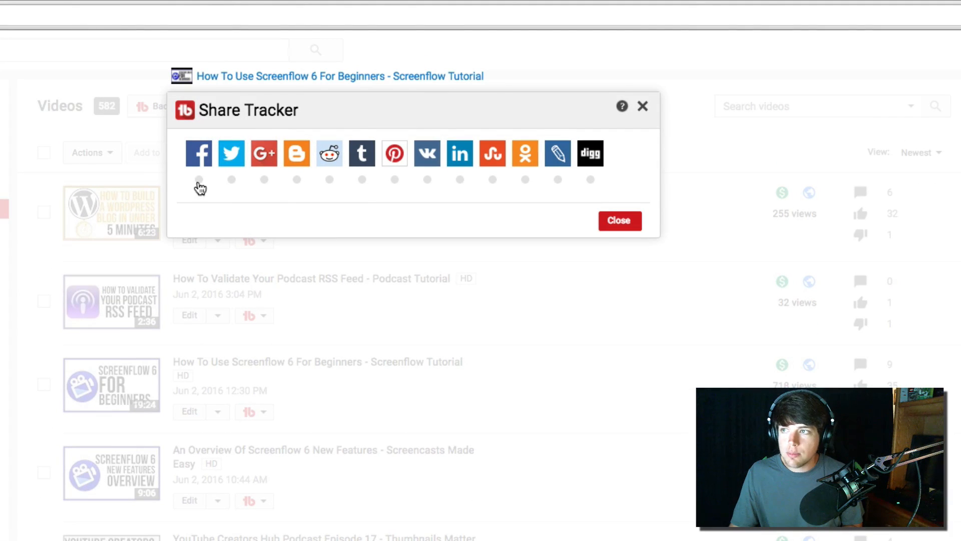
mouse_move(237, 198)
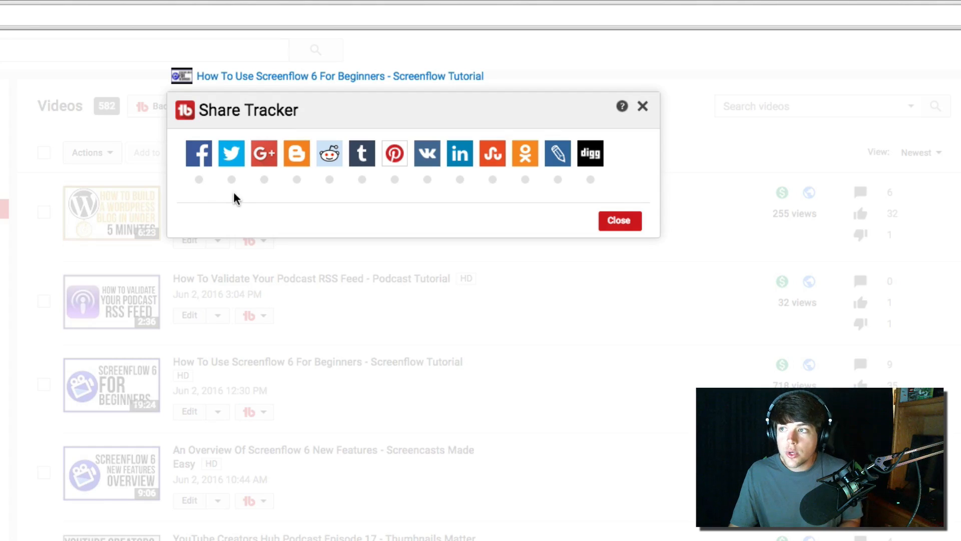
mouse_move(237, 184)
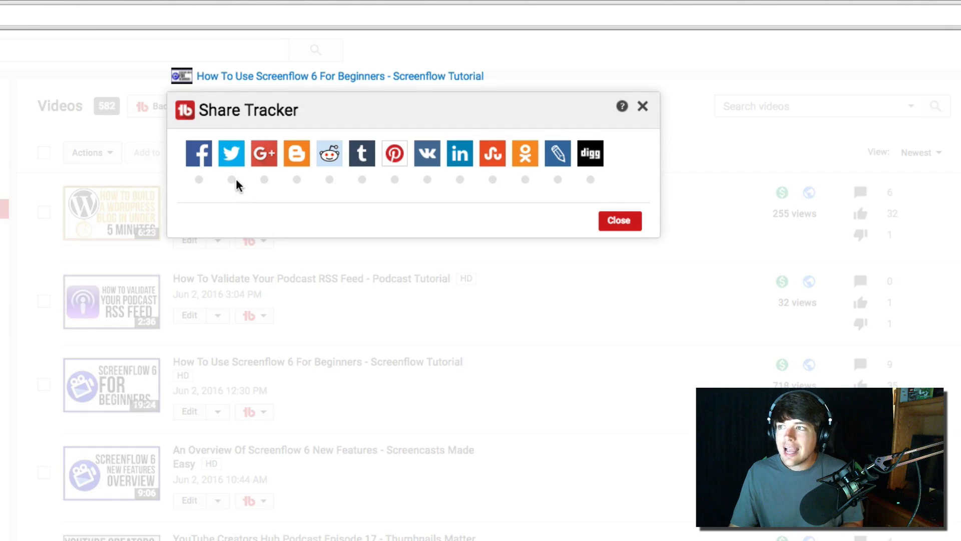
mouse_move(471, 188)
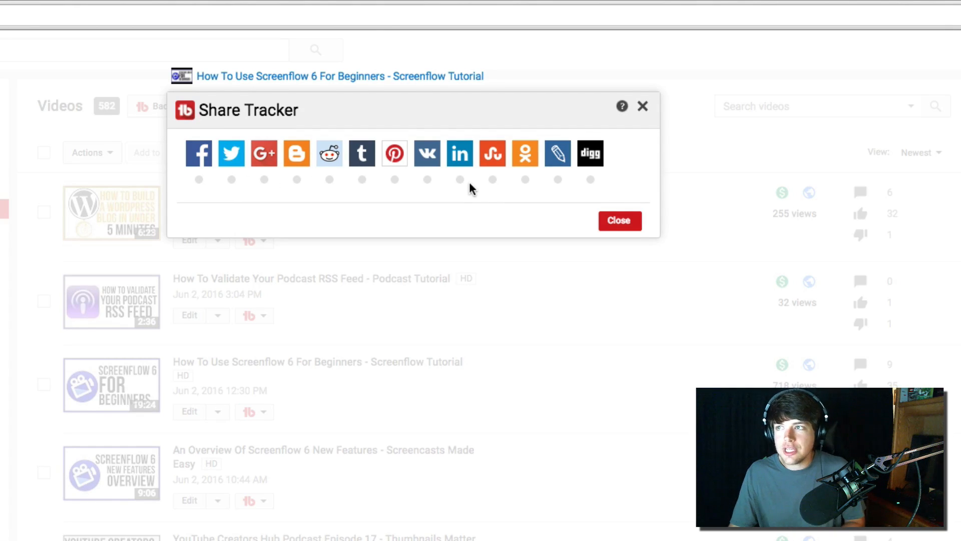
mouse_move(467, 182)
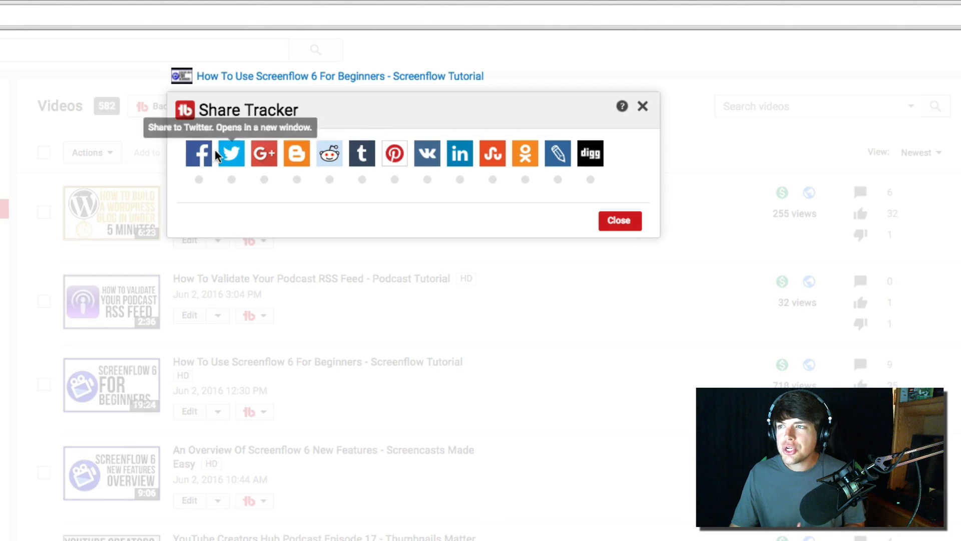
mouse_move(208, 160)
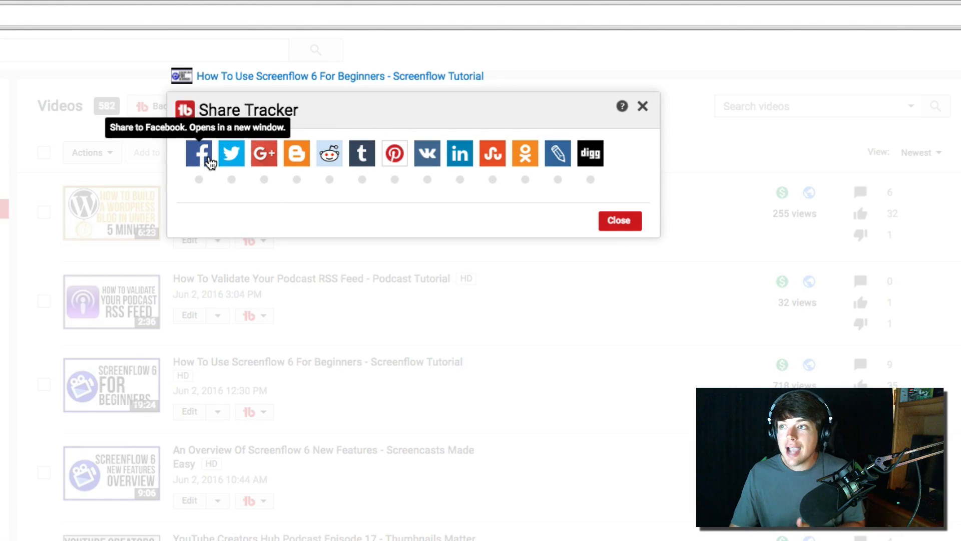
click(230, 153)
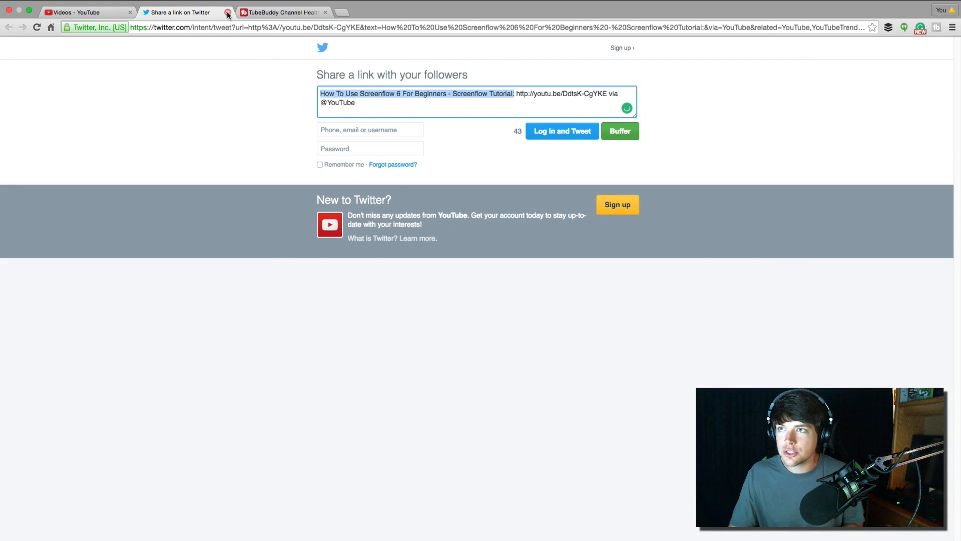
click(224, 12)
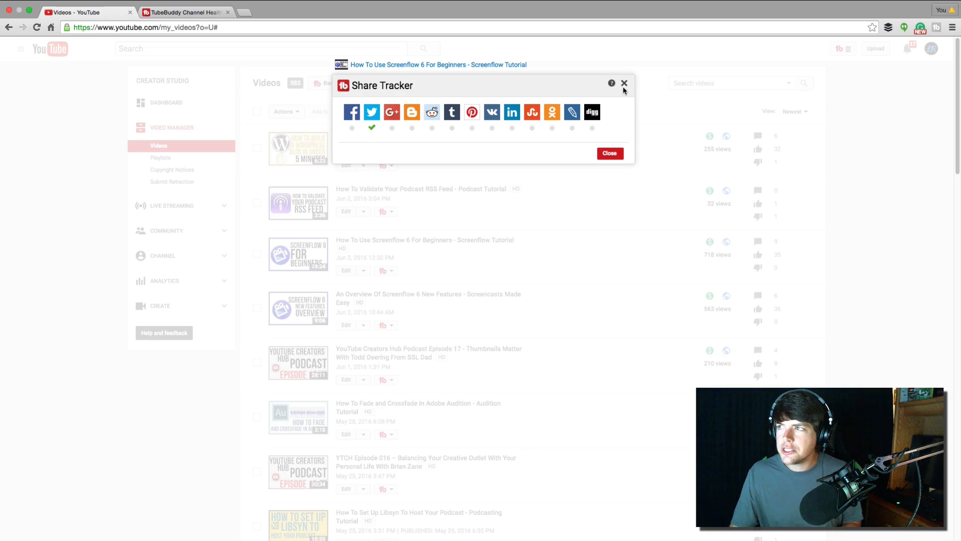
click(623, 82)
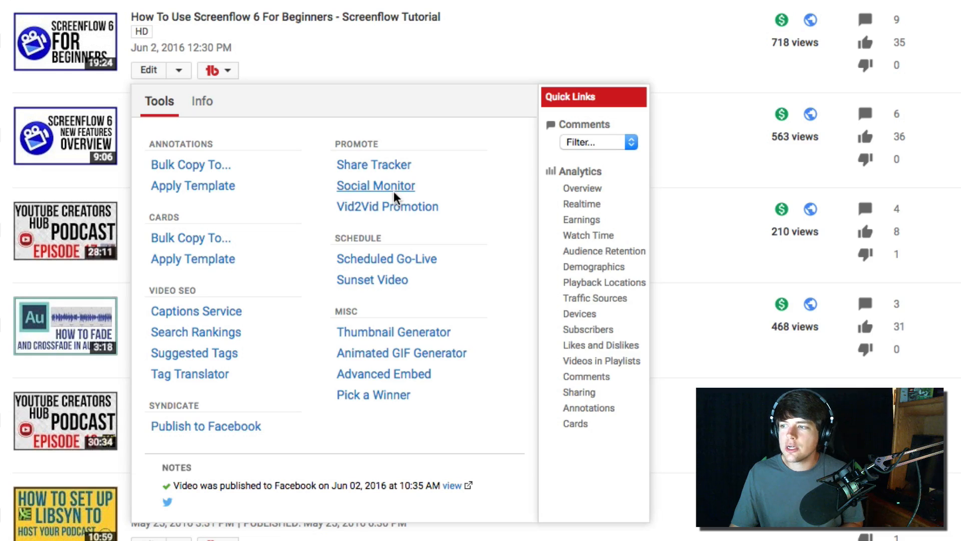
- Review Social Monitor's Twitter mentions of the video, close it, and bring back the per-video tools
click(375, 185)
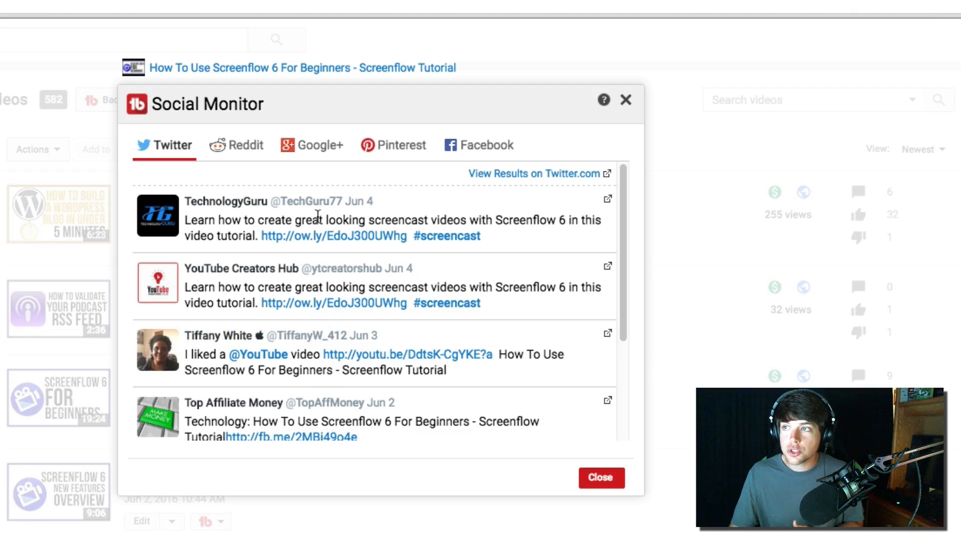
mouse_move(387, 170)
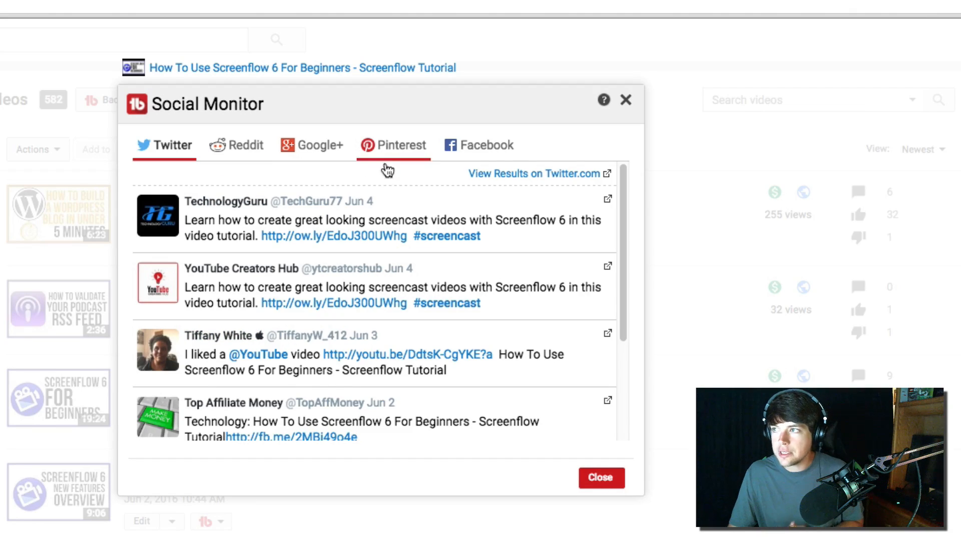
mouse_move(405, 175)
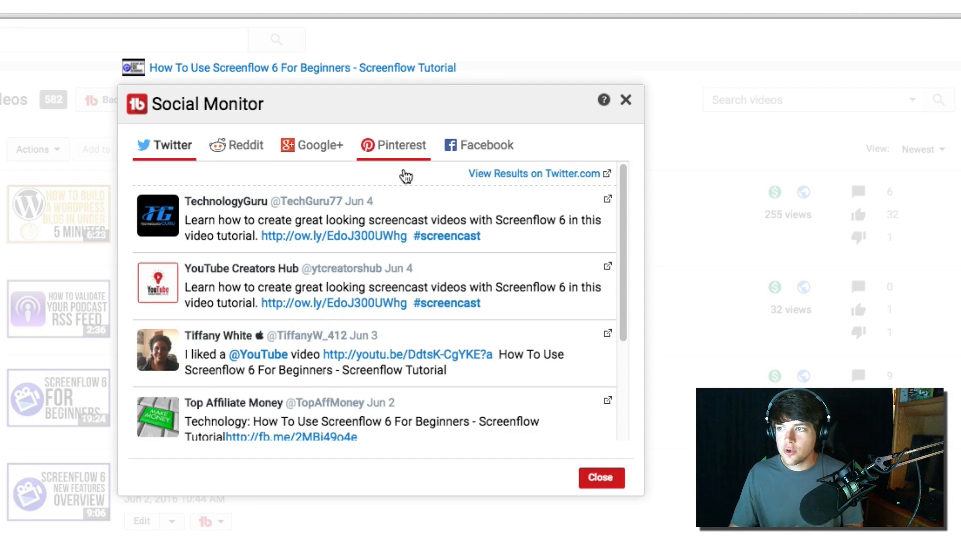
mouse_move(382, 183)
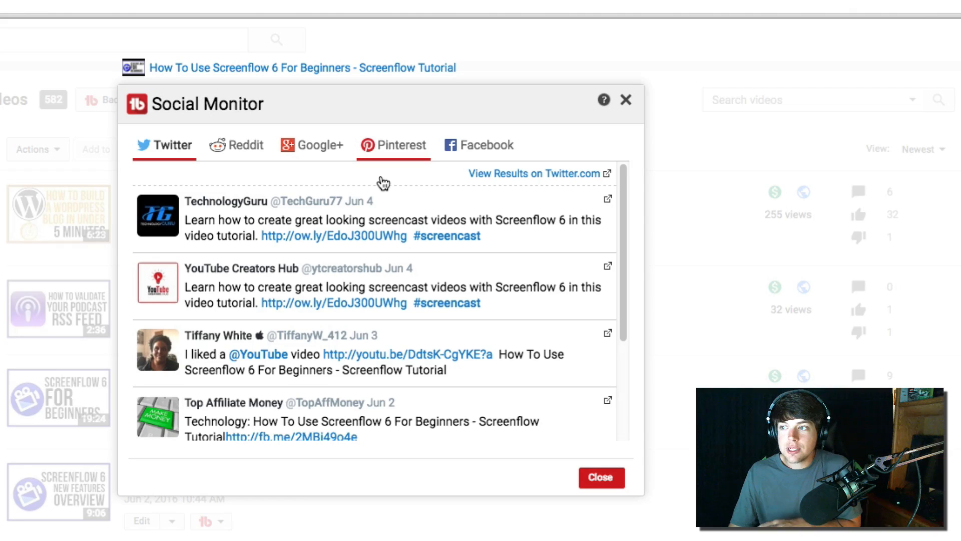
click(601, 477)
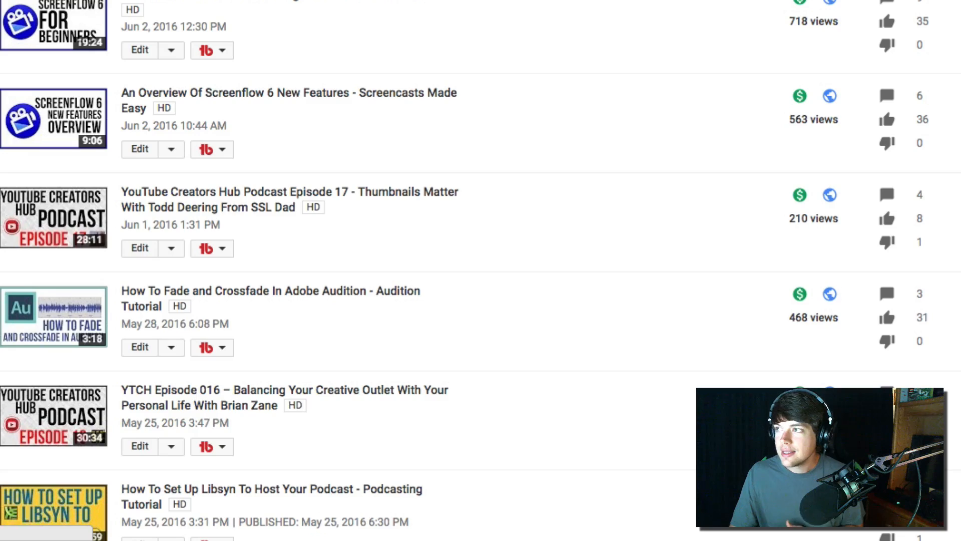
click(222, 50)
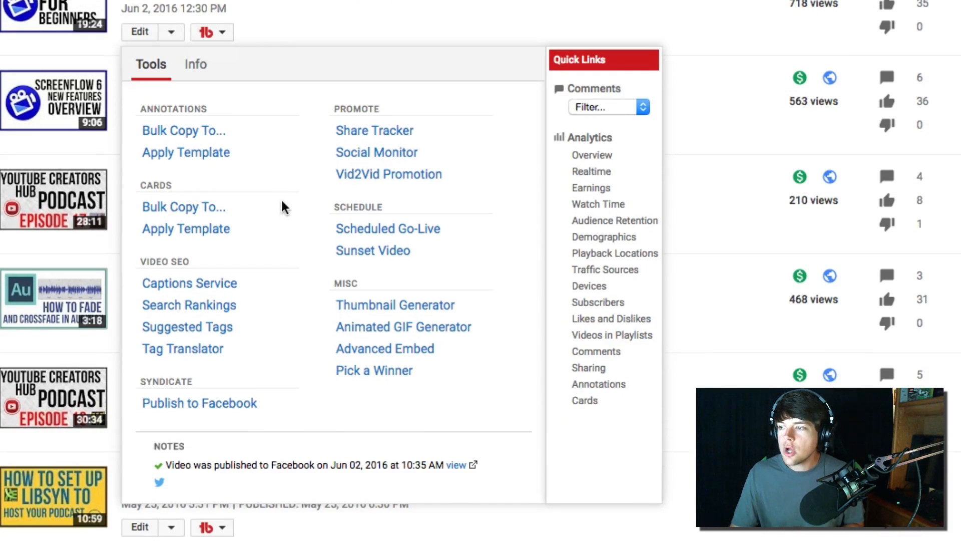
scroll(down, 3)
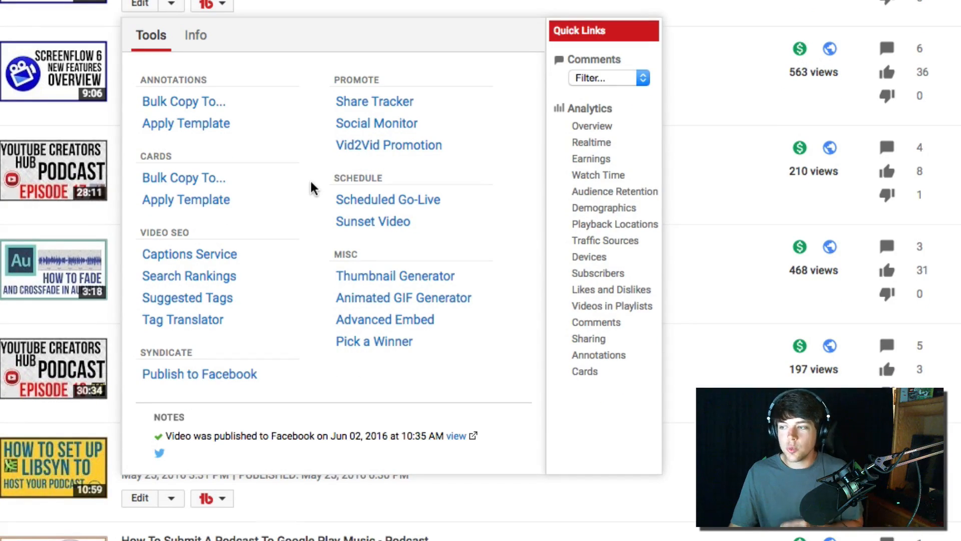
mouse_move(290, 202)
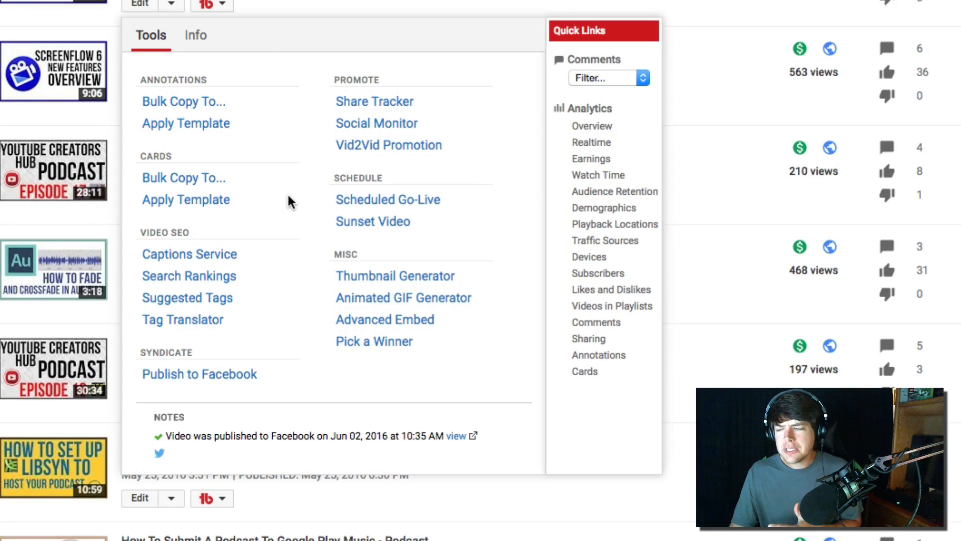
mouse_move(274, 218)
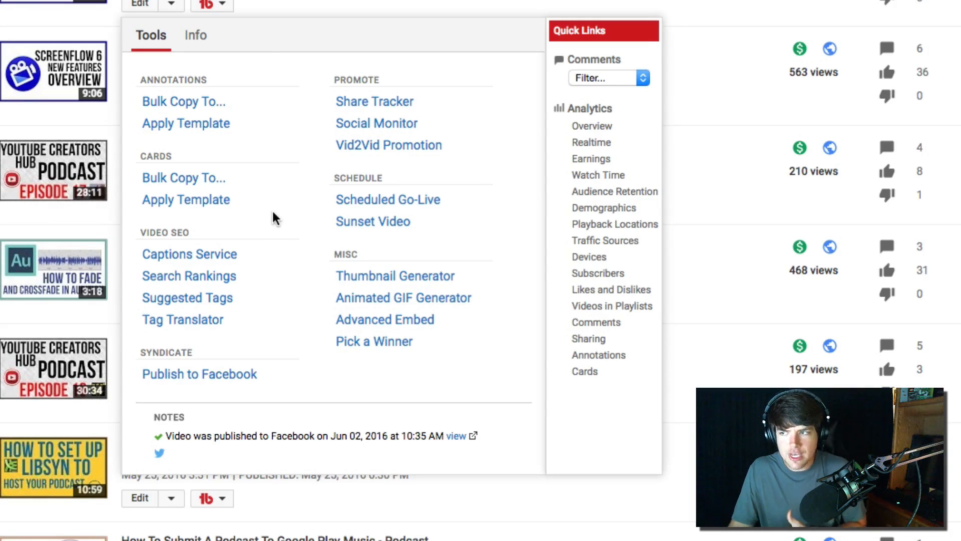
mouse_move(267, 215)
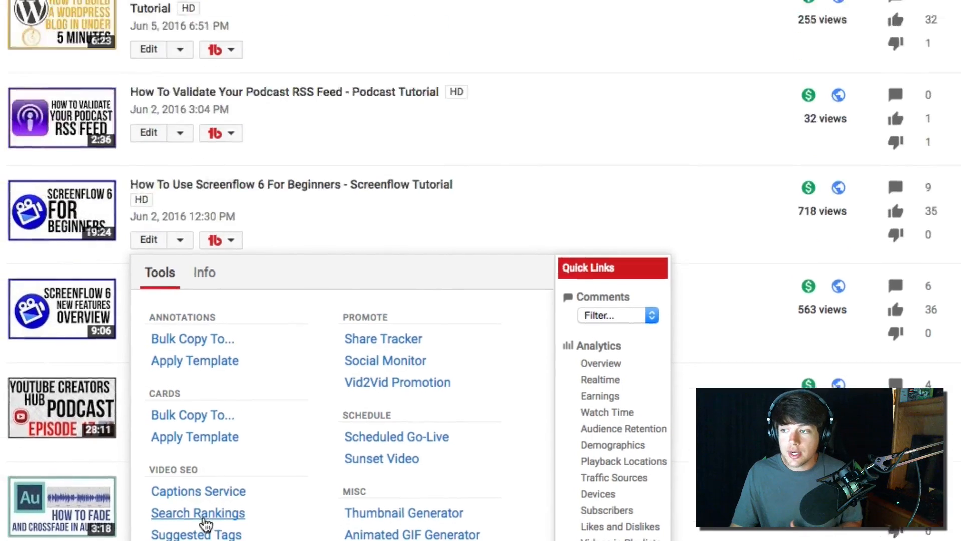
click(198, 513)
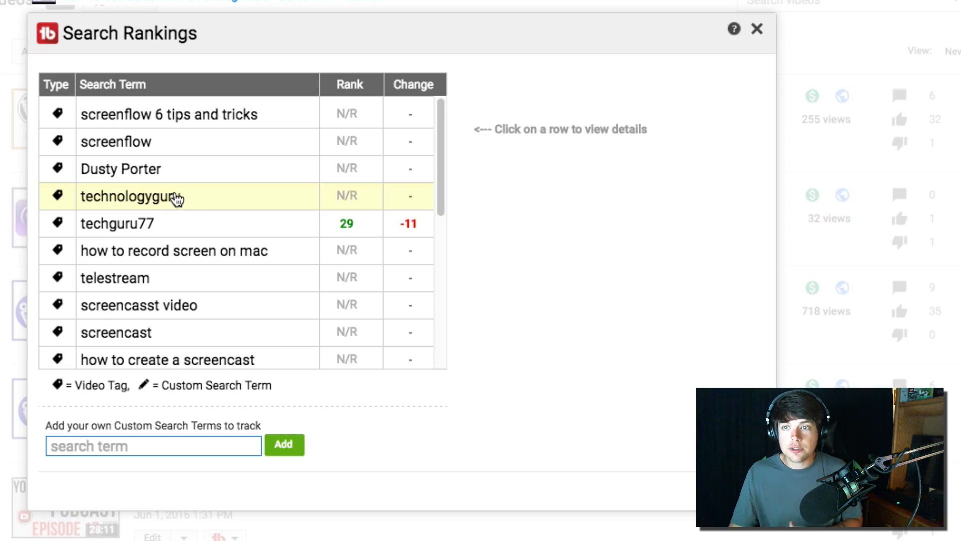
scroll(down, 3)
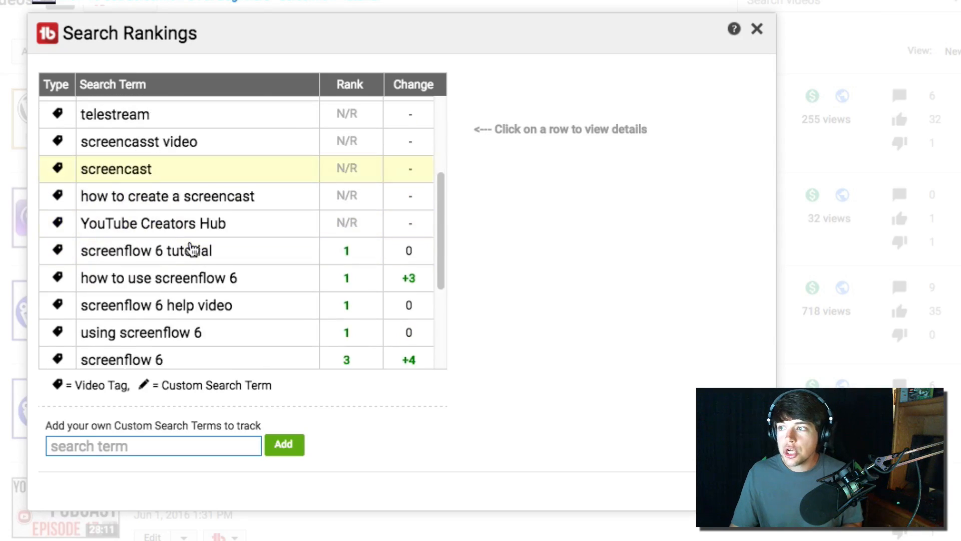
scroll(down, 3)
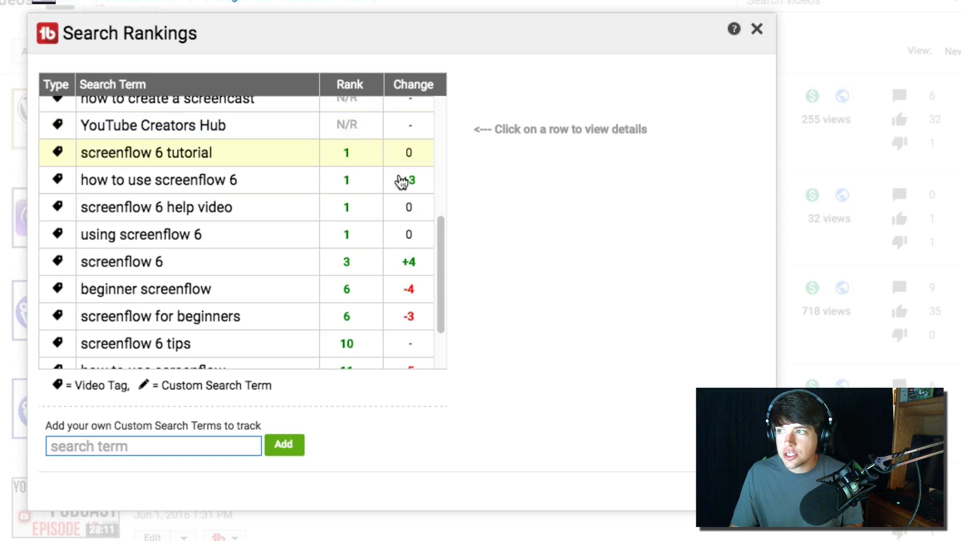
mouse_move(378, 182)
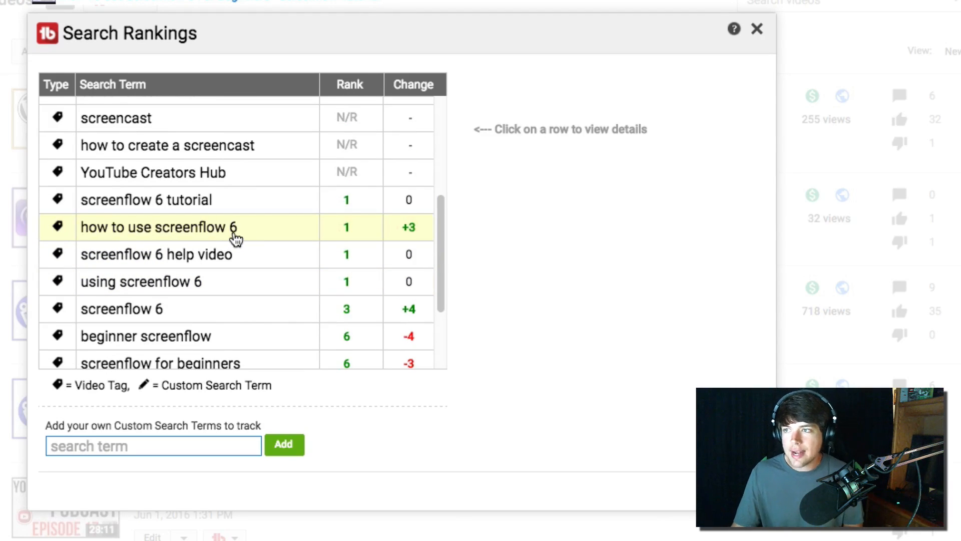
scroll(down, 3)
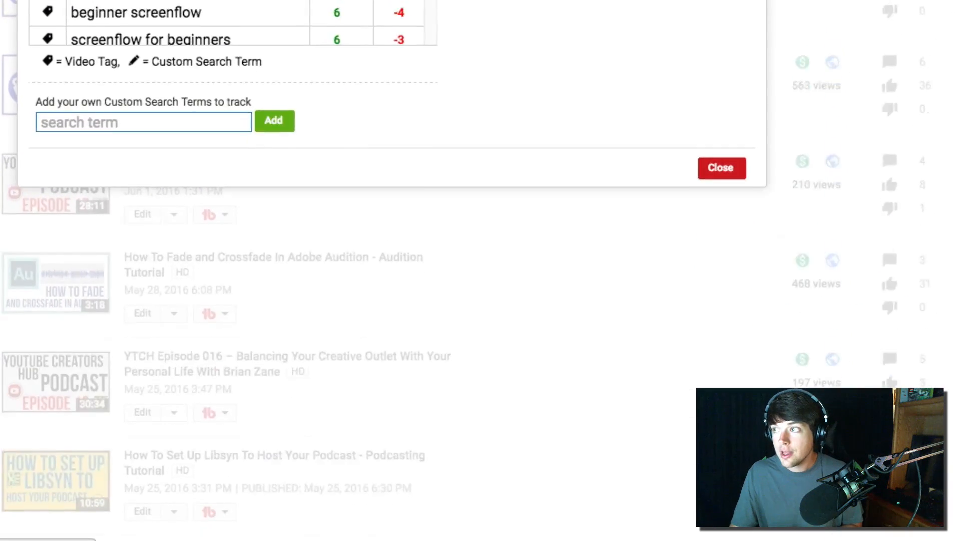
click(721, 167)
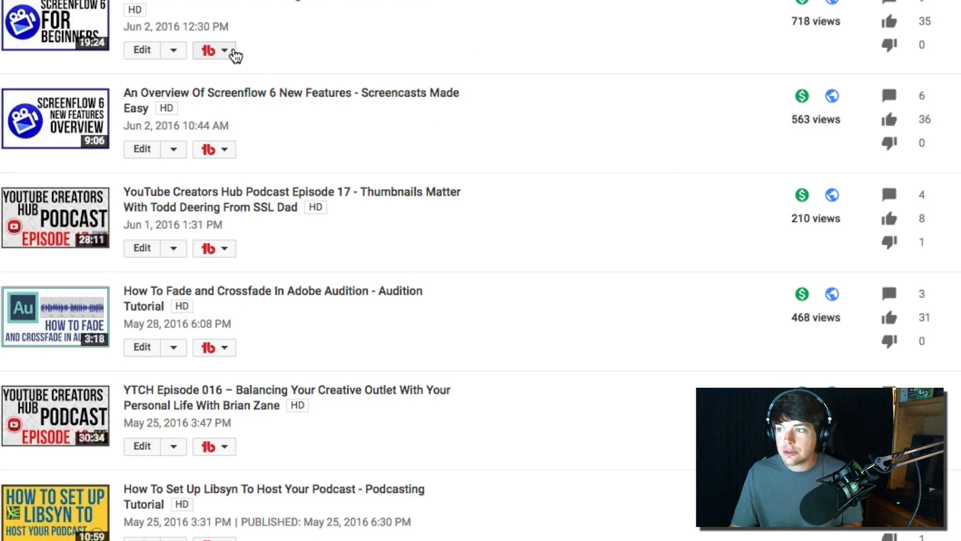
- Close the Suggested Tags window and launch the Thumbnail Generator for the Screenflow video
click(227, 51)
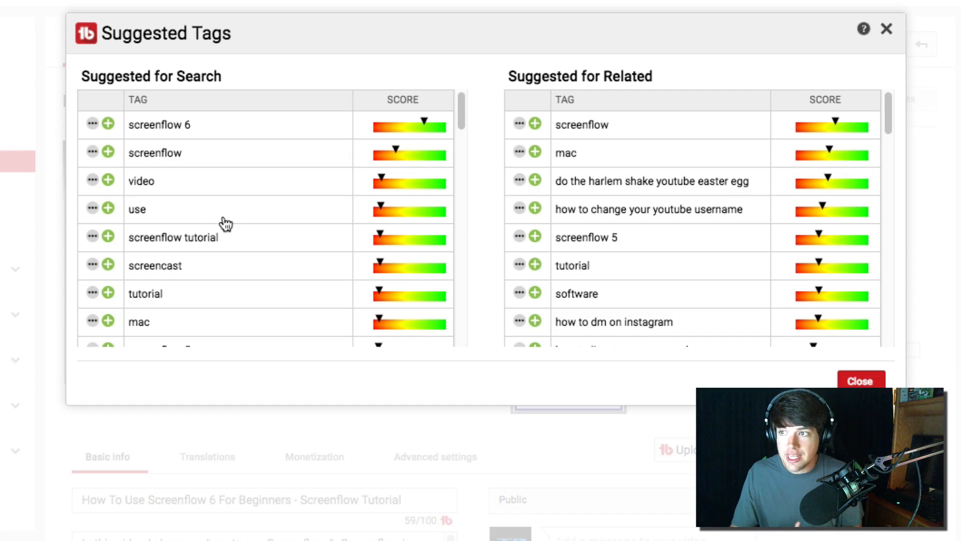
mouse_move(215, 216)
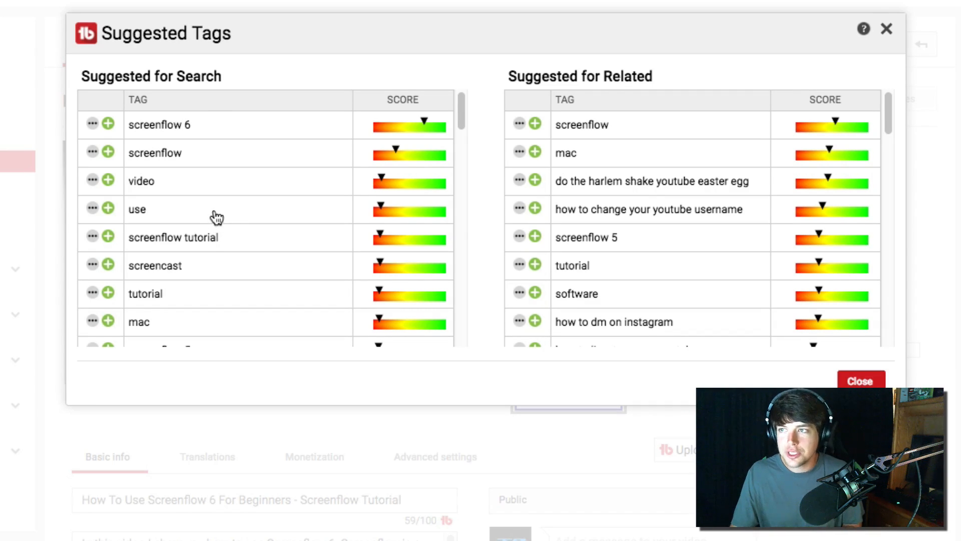
mouse_move(214, 231)
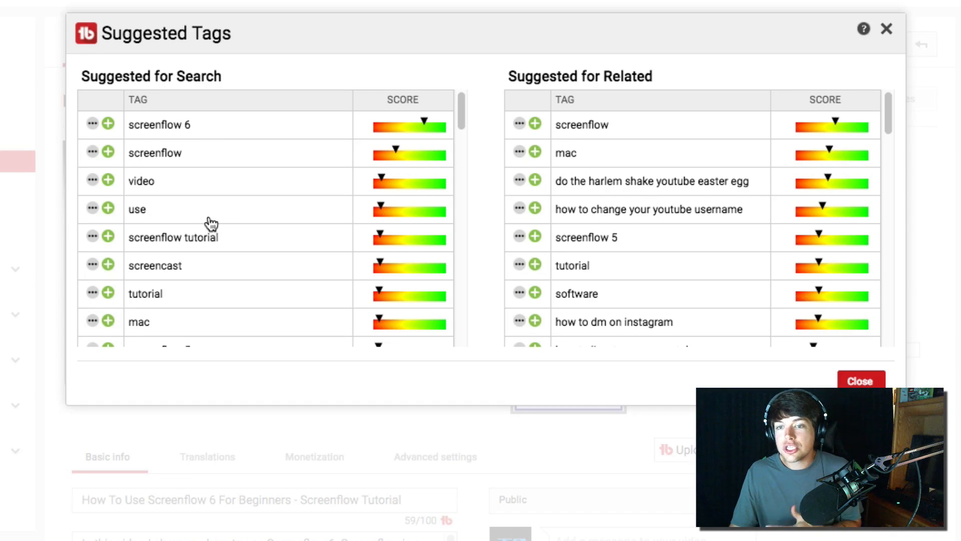
click(861, 382)
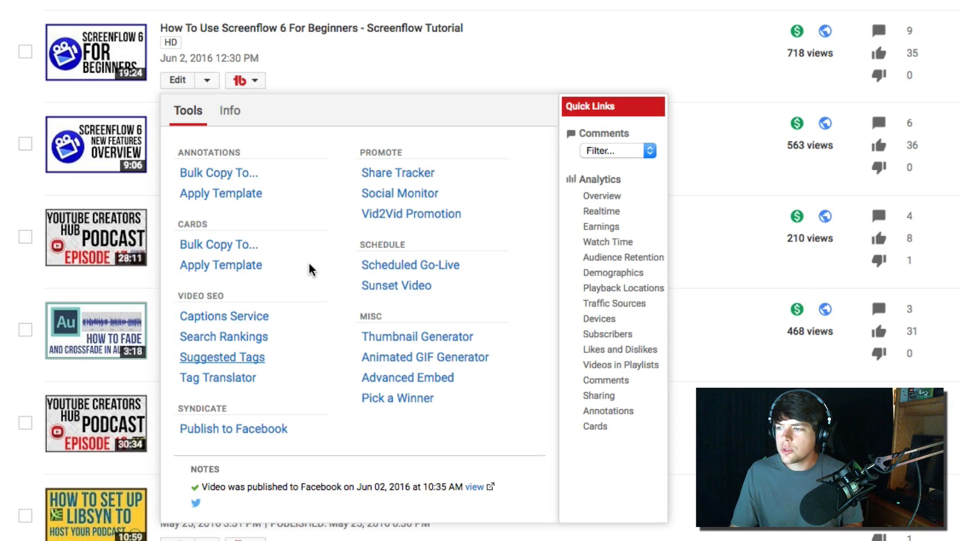
scroll(down, 3)
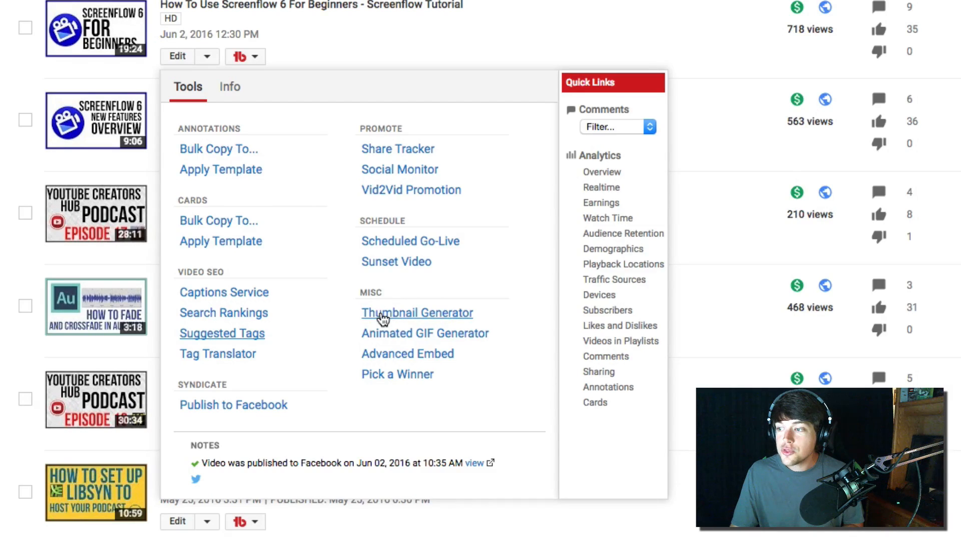
click(417, 312)
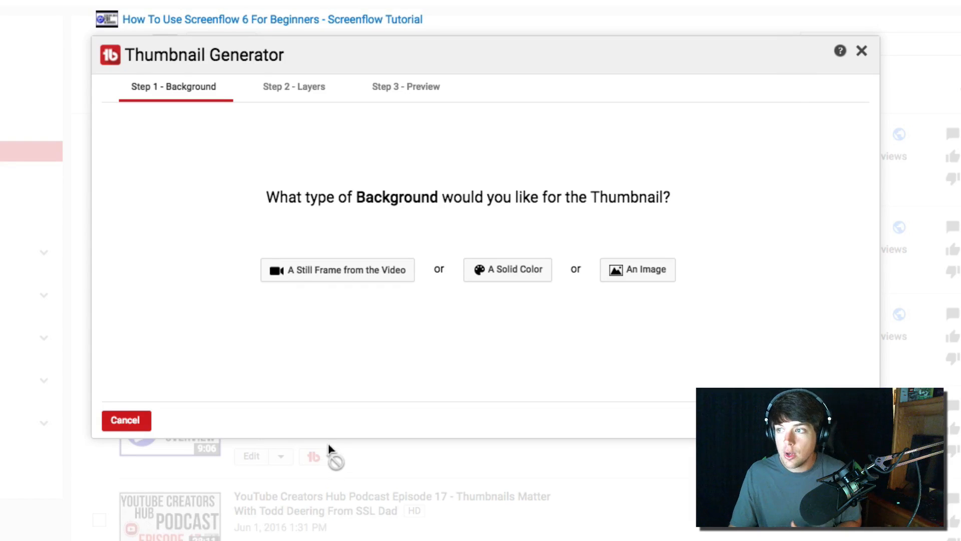
mouse_move(327, 277)
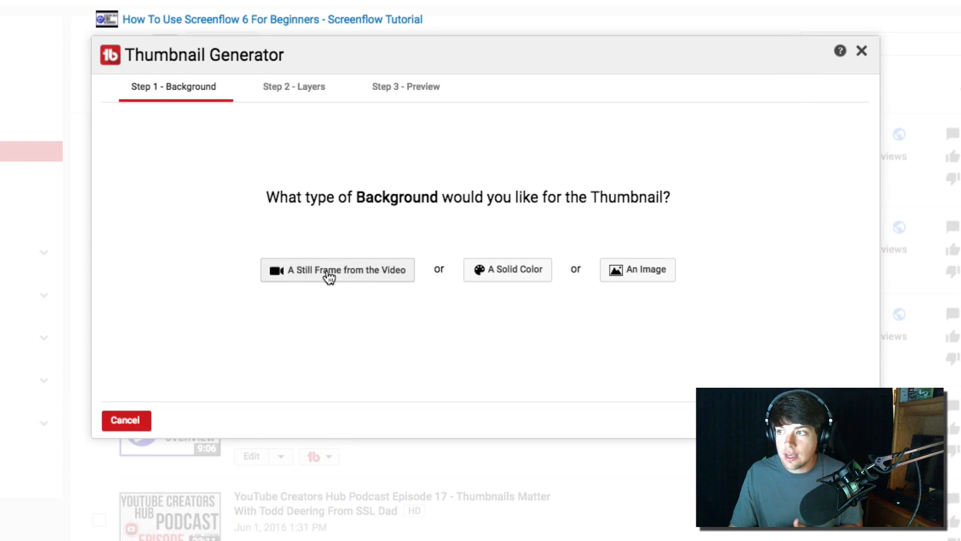
mouse_move(503, 284)
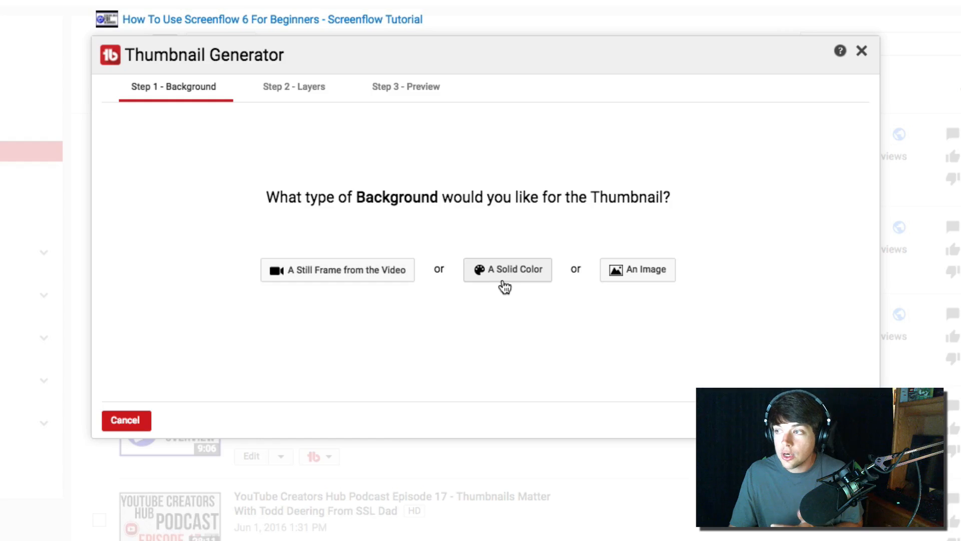
mouse_move(616, 294)
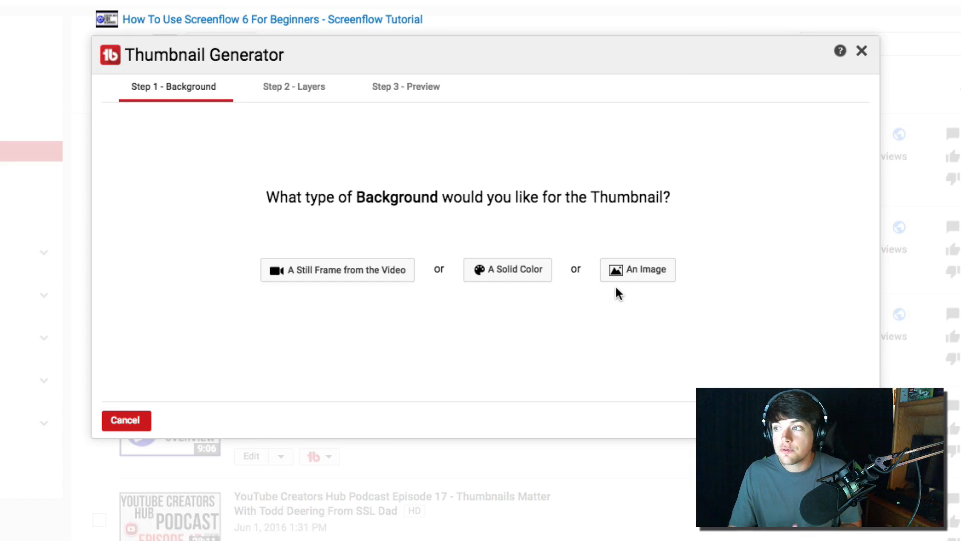
- Choose a solid red colour as the thumbnail background
click(508, 270)
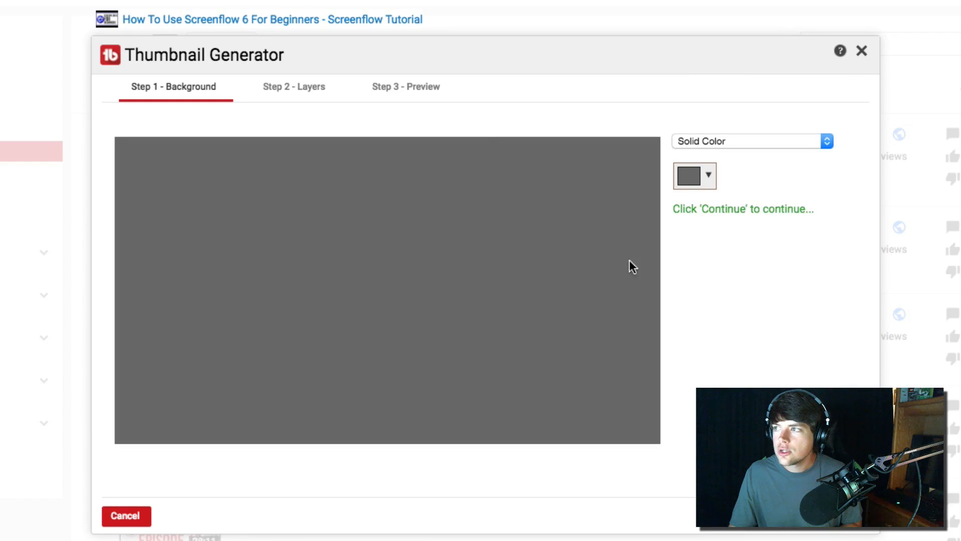
click(688, 176)
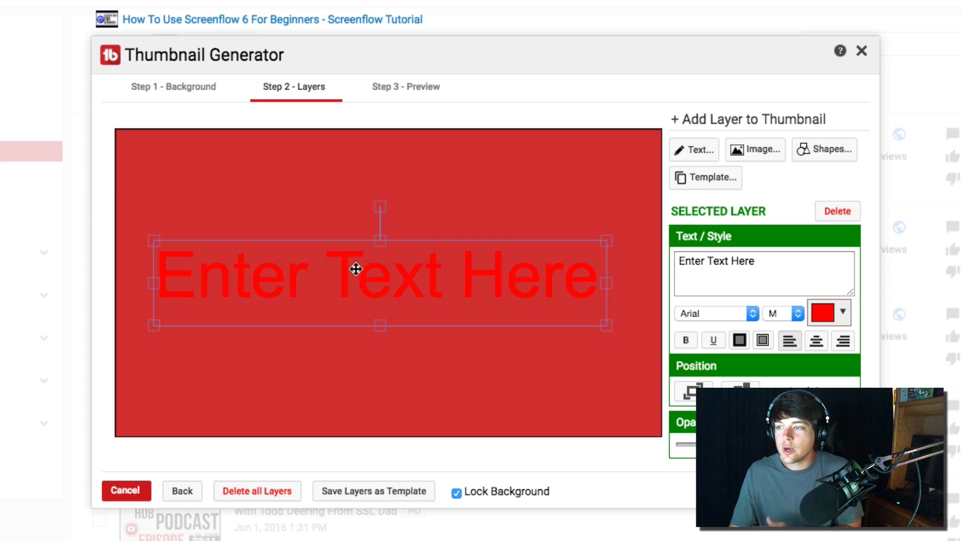
mouse_move(335, 254)
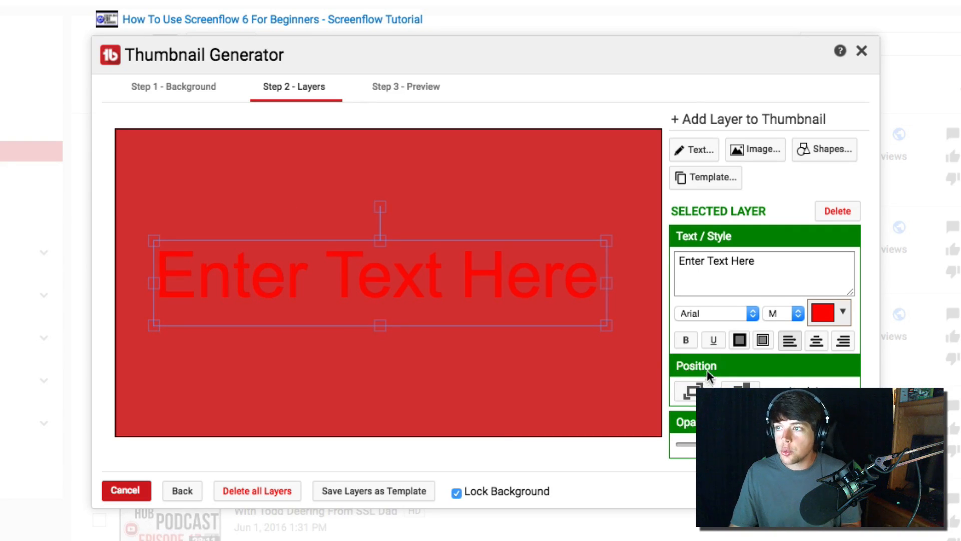
mouse_move(708, 367)
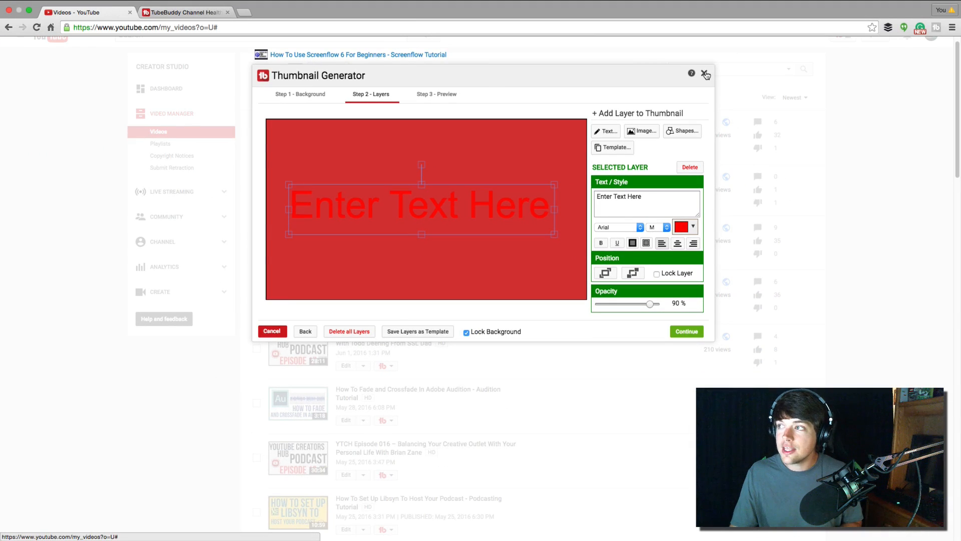
- Close the Thumbnail Generator, review the Advanced Video Embed options, and close them
click(705, 73)
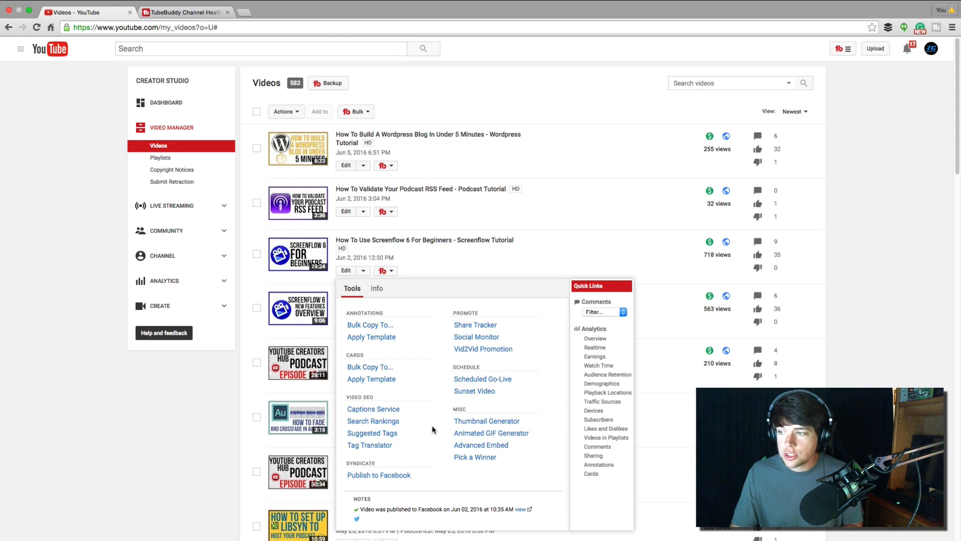
click(481, 445)
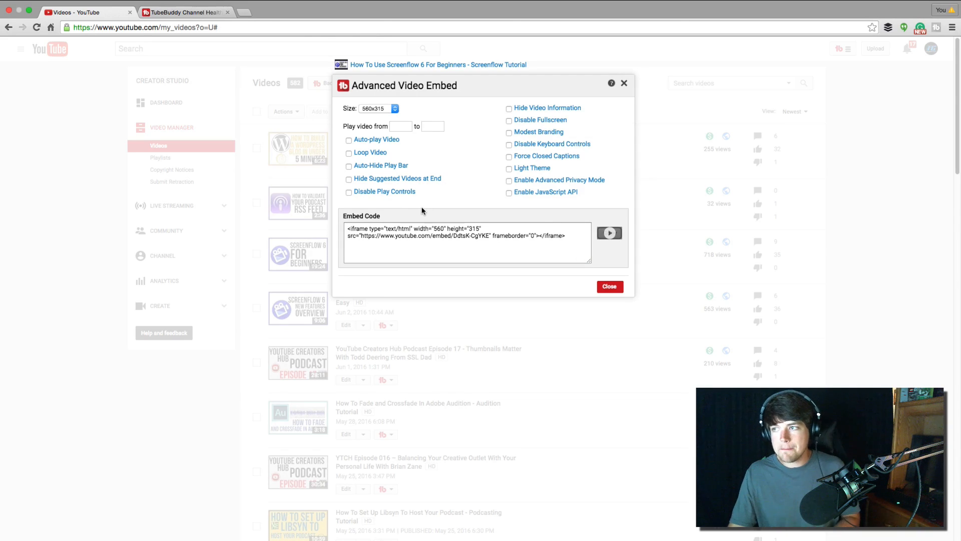
mouse_move(419, 207)
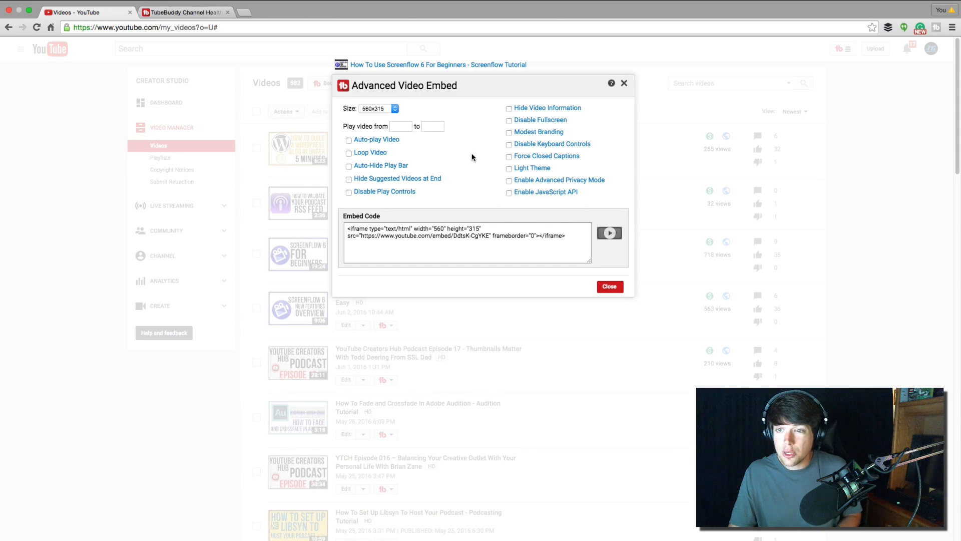
mouse_move(464, 156)
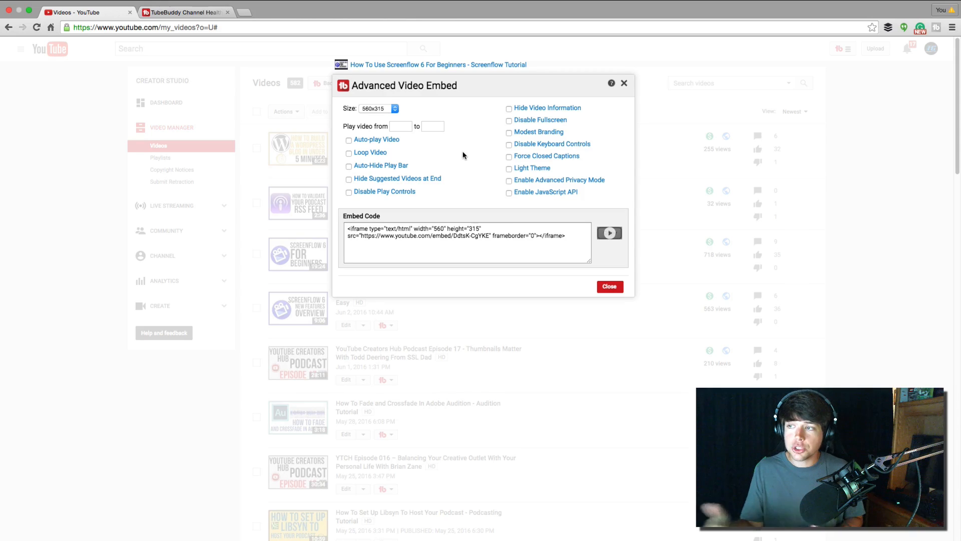
click(610, 287)
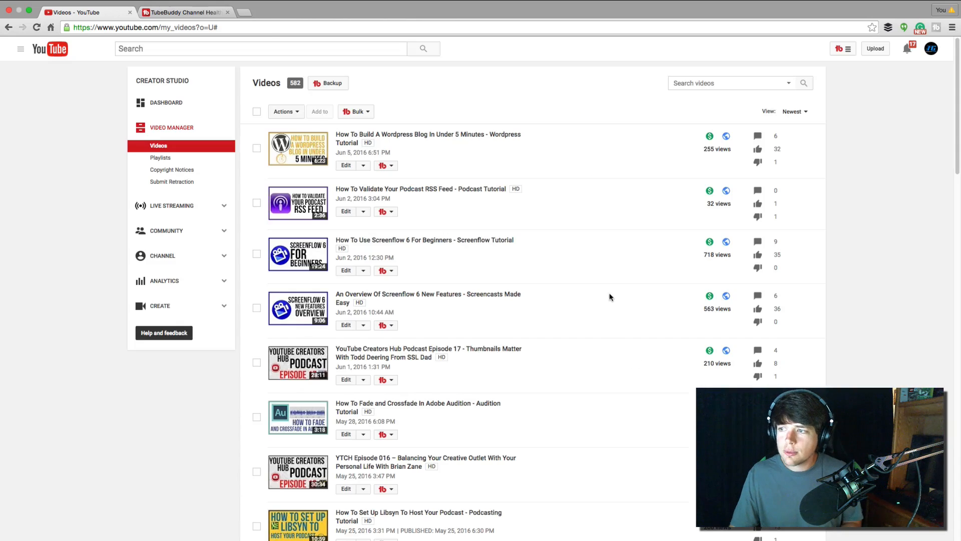
- Run Pick A Winner on the Episode 17 podcast video to draw a random commenter, then close the result
click(386, 212)
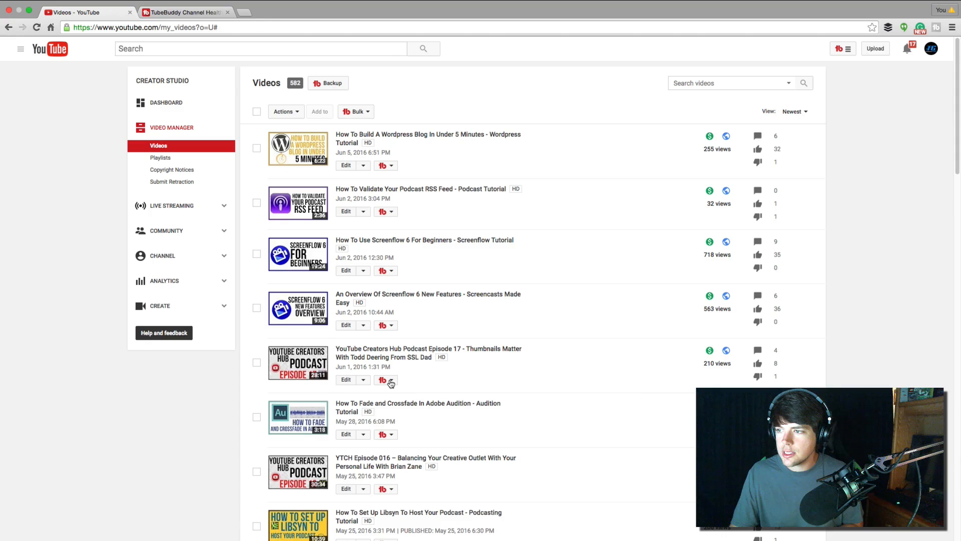
click(386, 379)
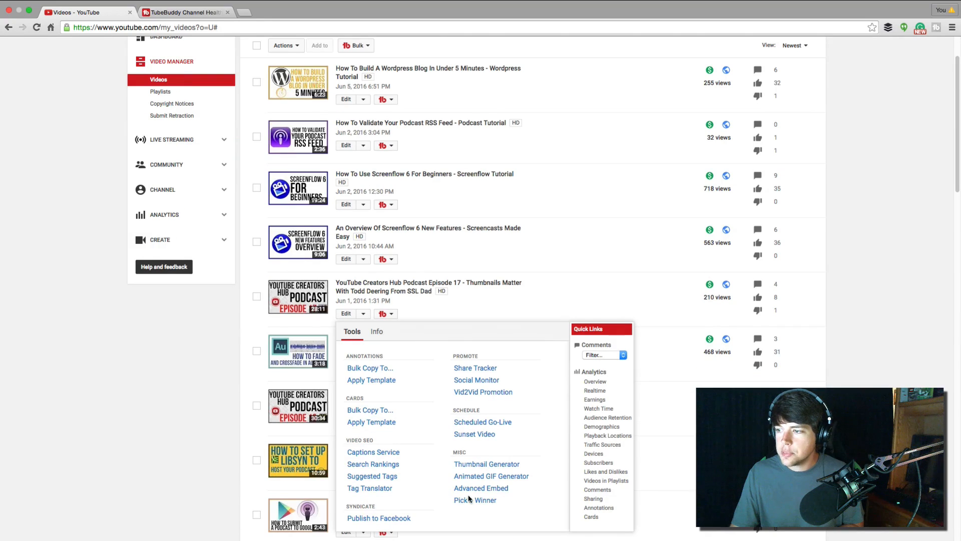
click(474, 500)
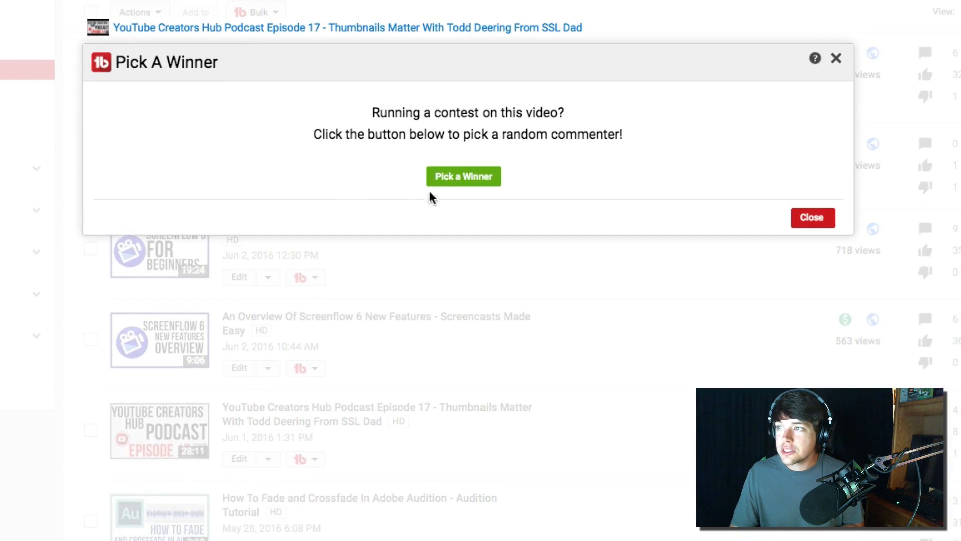
click(463, 176)
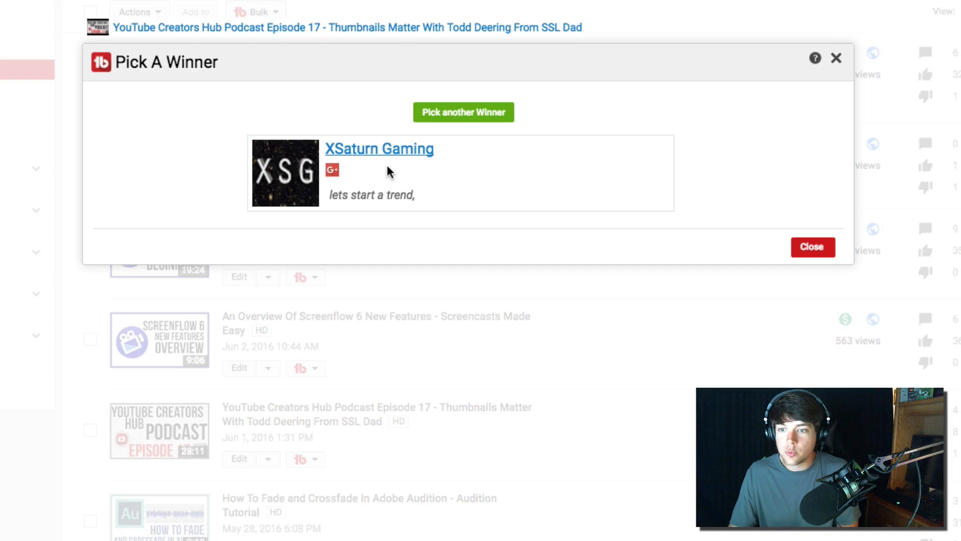
mouse_move(382, 175)
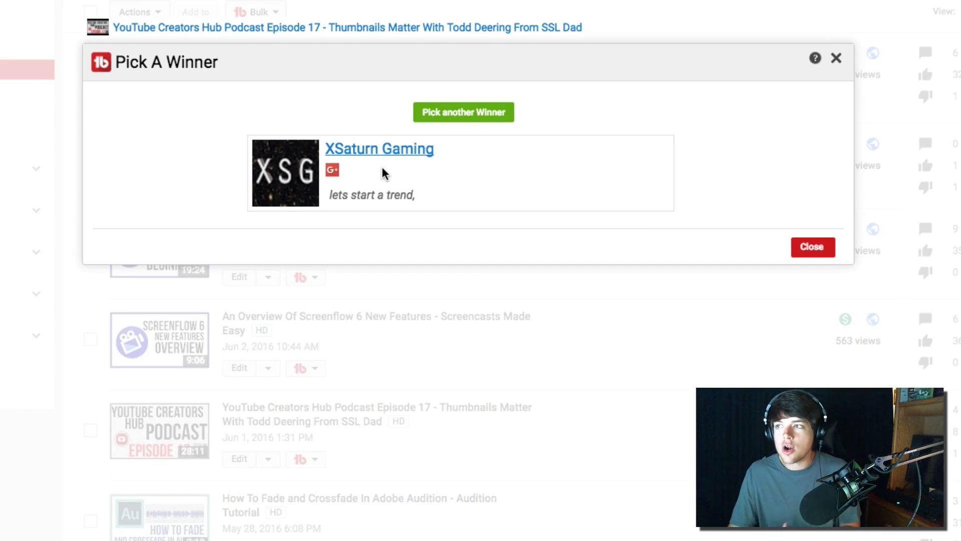
click(812, 247)
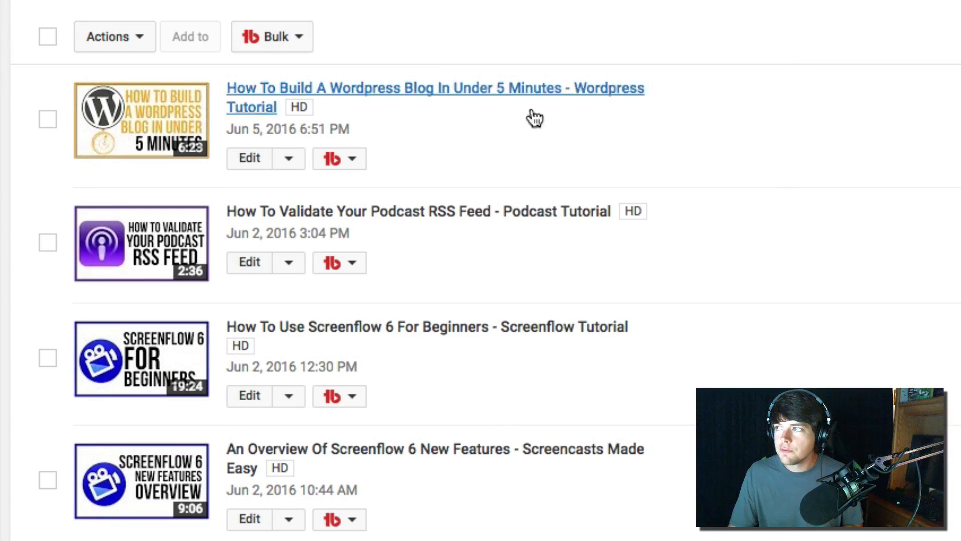
- In Bulk Find / Replace / Append, review the Action choices and keep find and replace selected
click(281, 36)
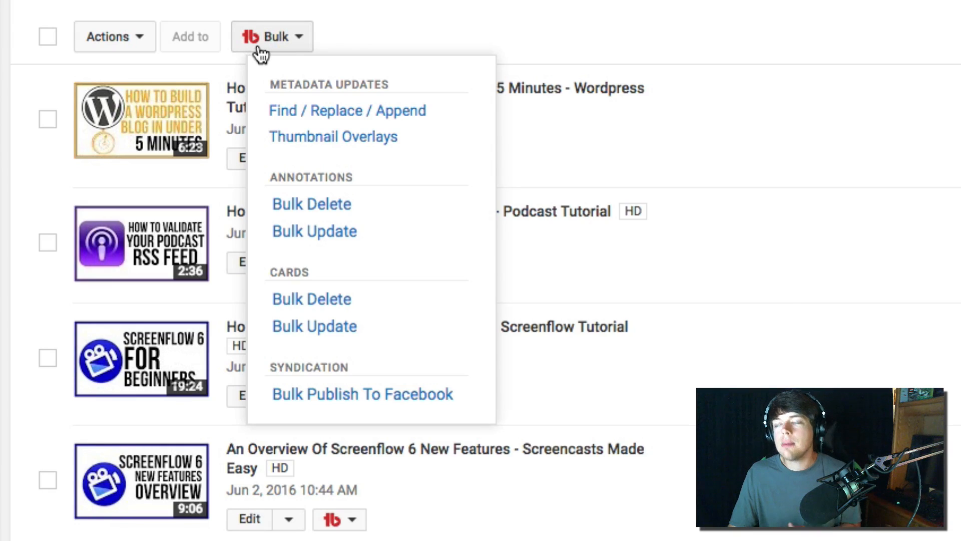
mouse_move(259, 64)
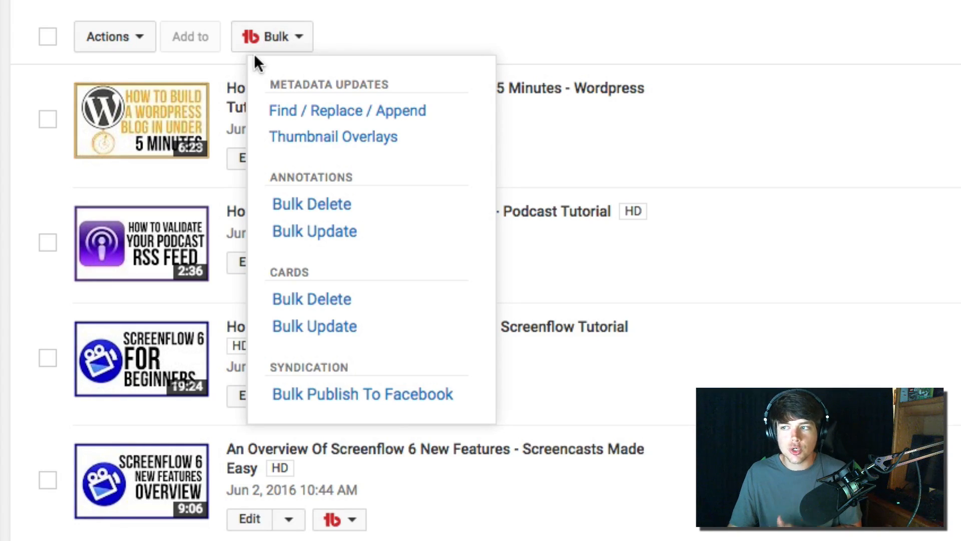
mouse_move(263, 53)
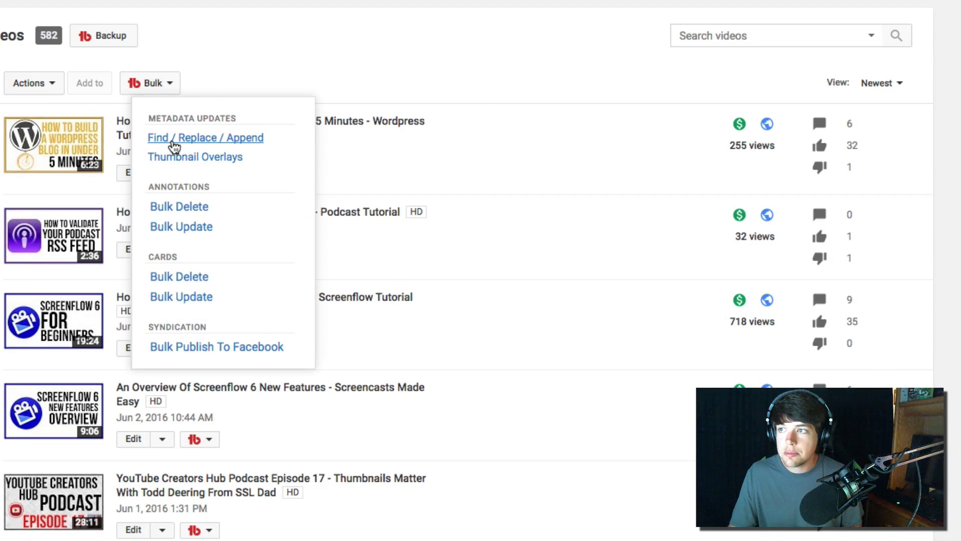
click(206, 138)
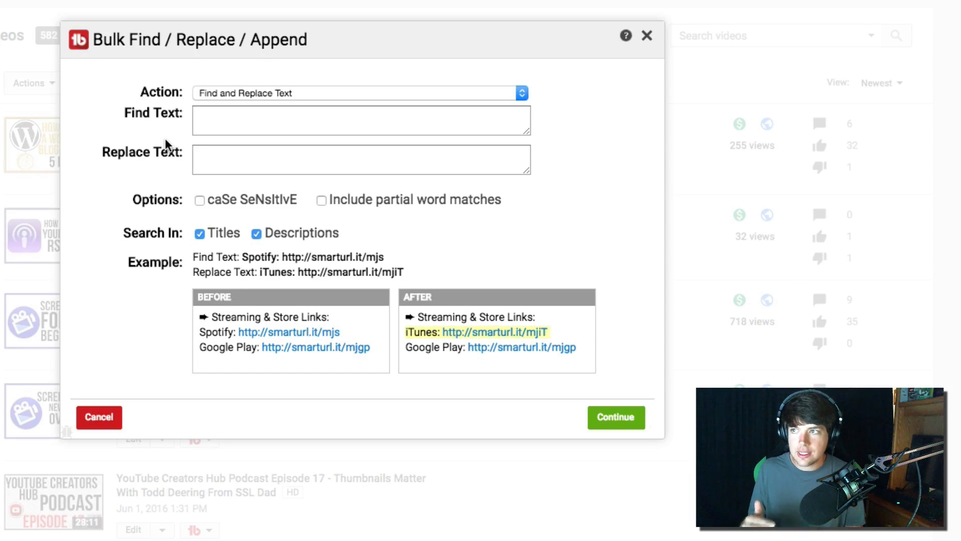
click(355, 93)
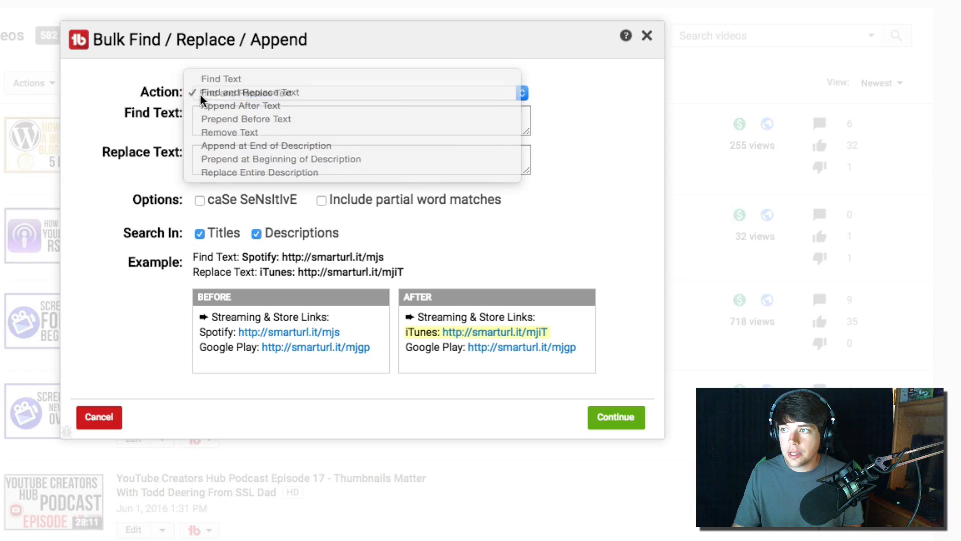
click(242, 92)
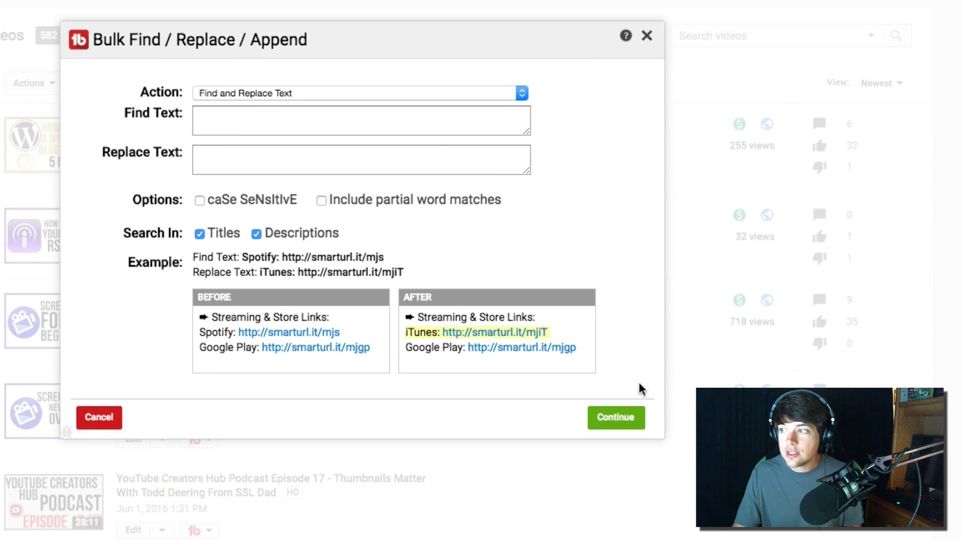
mouse_move(620, 259)
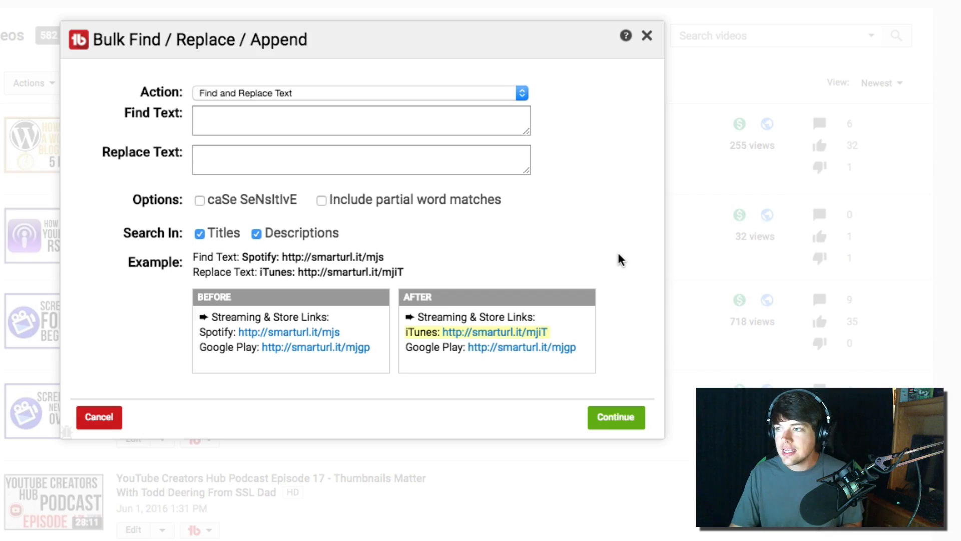
click(360, 92)
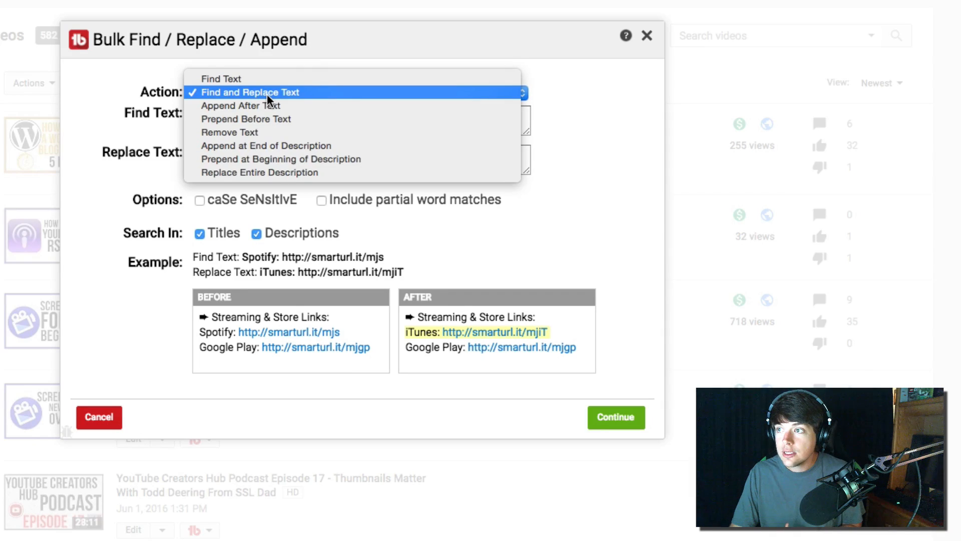
mouse_move(251, 119)
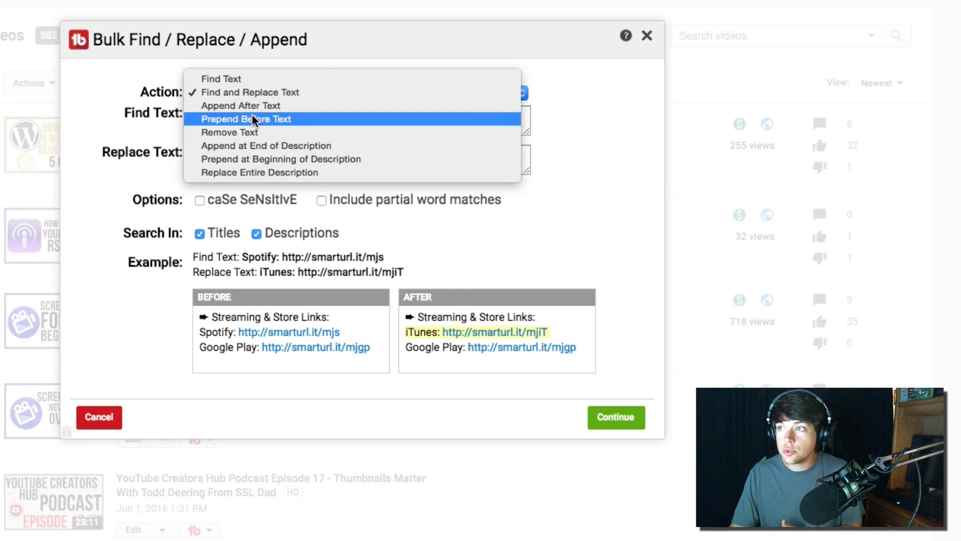
mouse_move(257, 103)
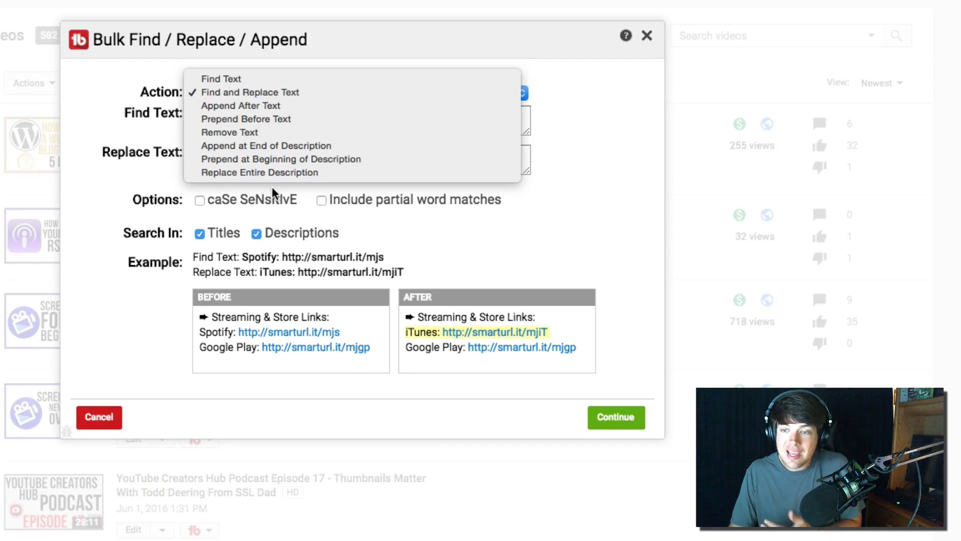
click(250, 92)
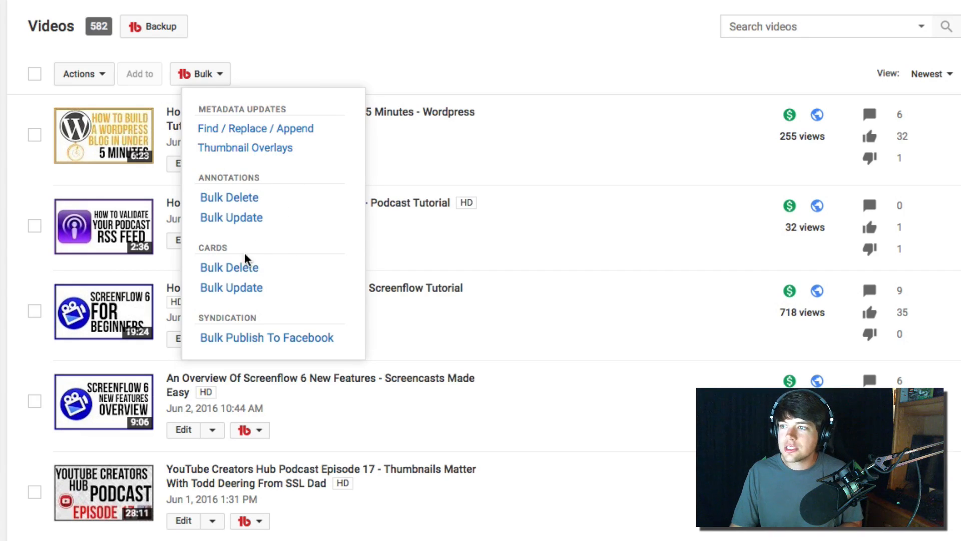
- Review the Bulk Publish To Facebook options and cancel without publishing
click(266, 338)
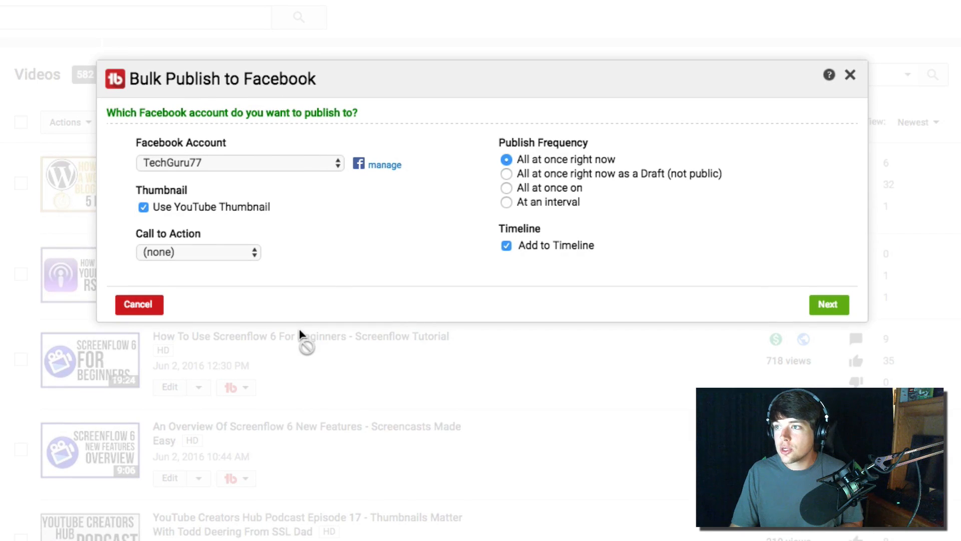
mouse_move(288, 310)
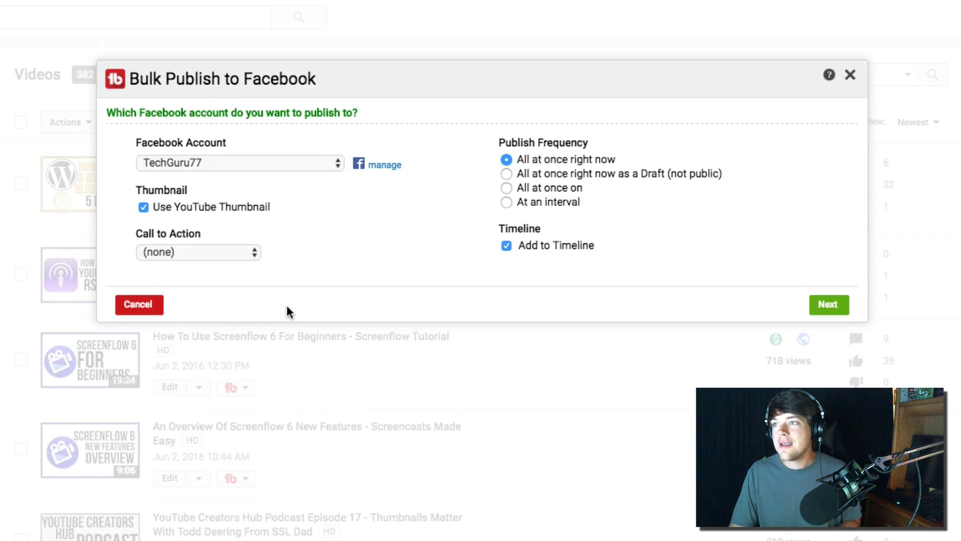
mouse_move(281, 283)
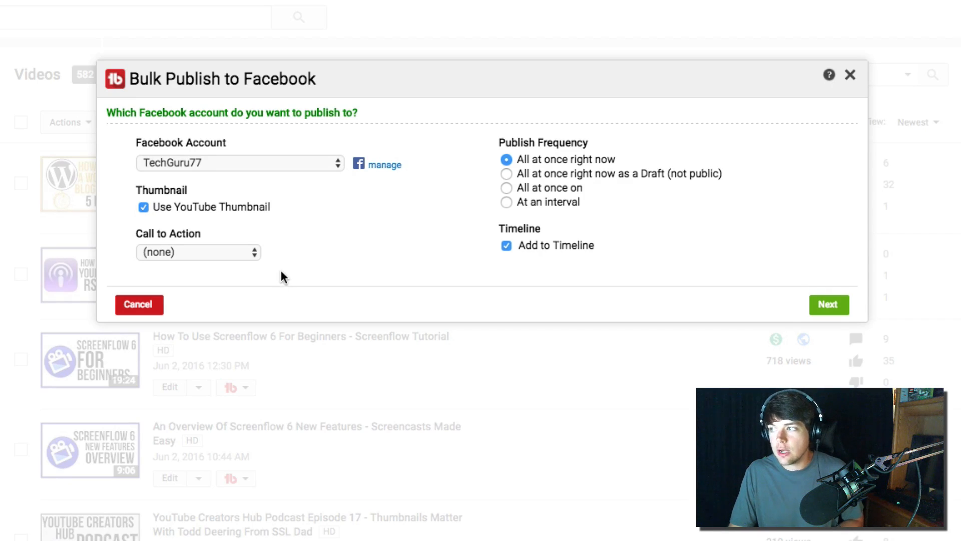
click(848, 76)
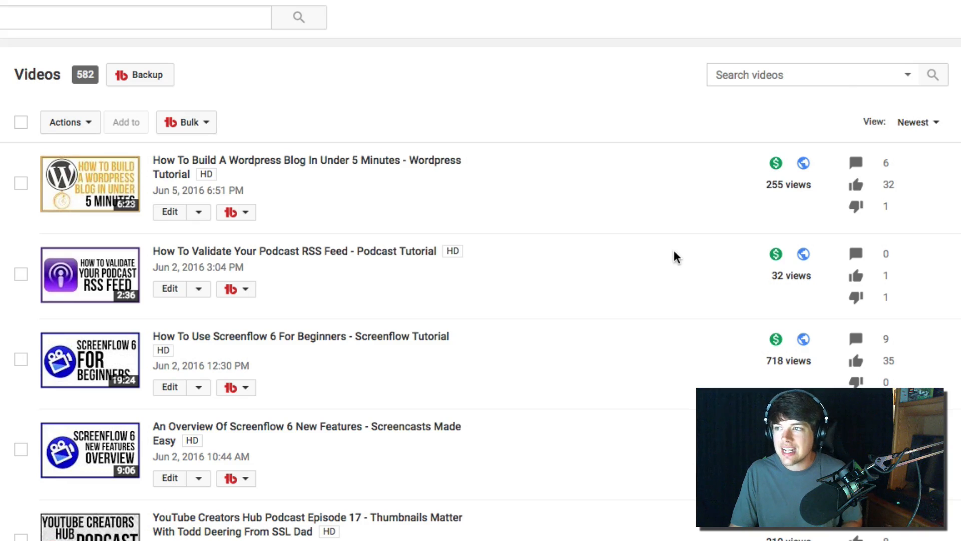
mouse_move(652, 242)
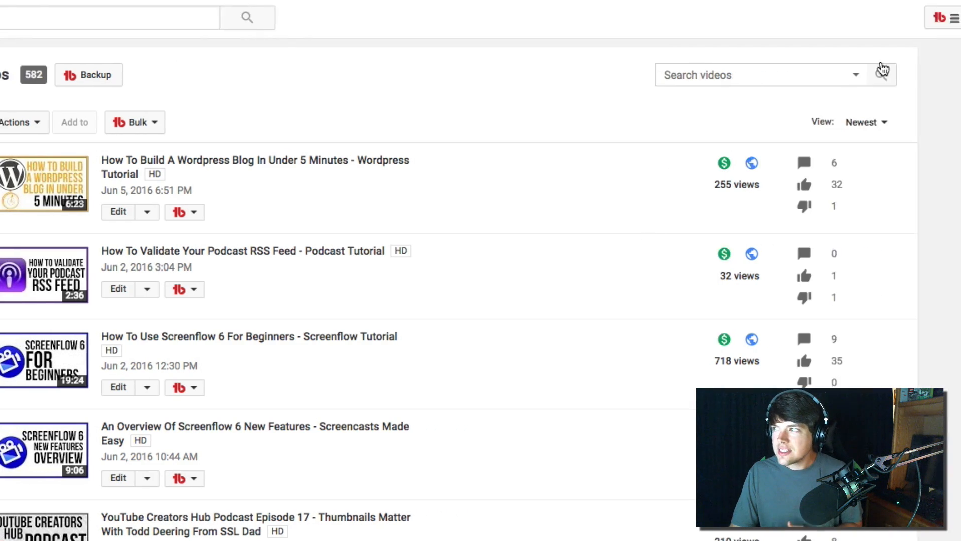
- Show the TubeBuddy main panel from the YouTube header icon
click(939, 16)
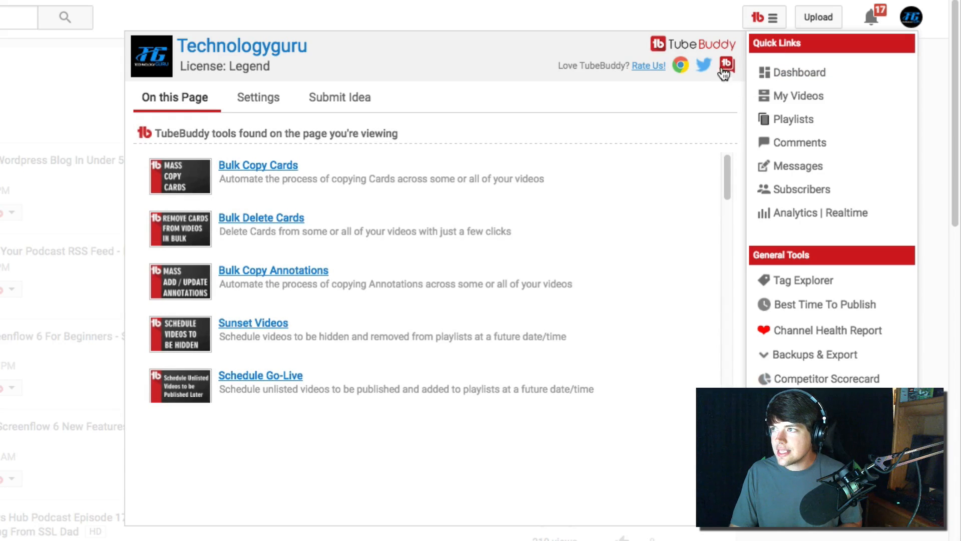
mouse_move(679, 82)
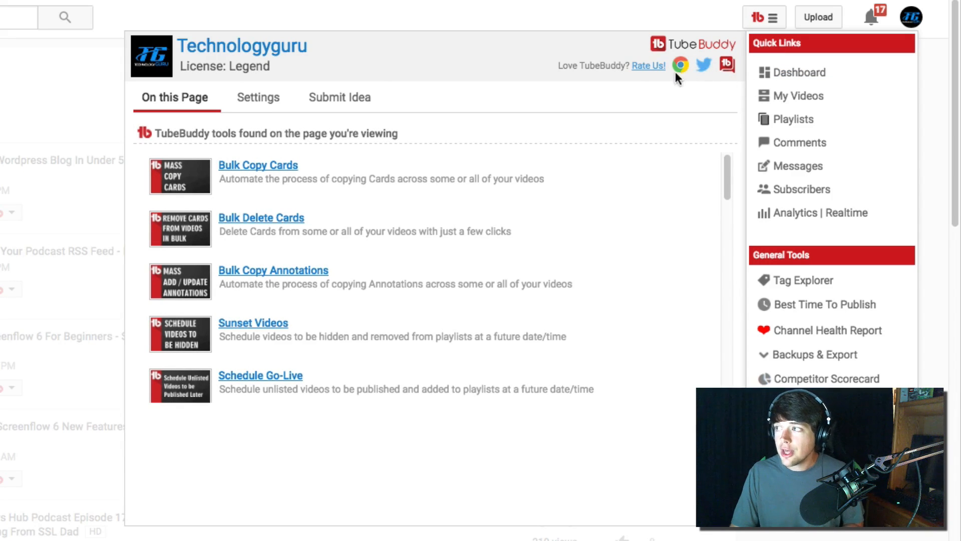
mouse_move(559, 205)
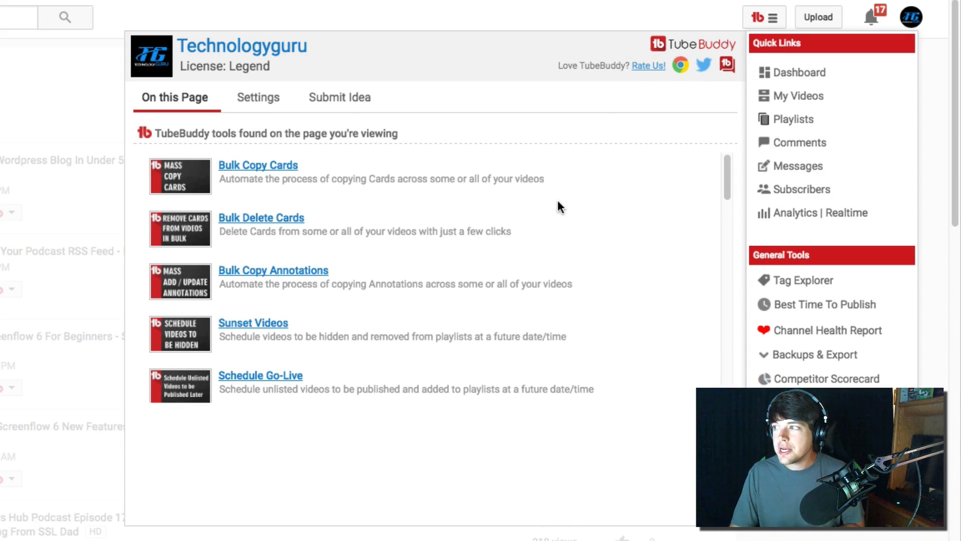
mouse_move(545, 210)
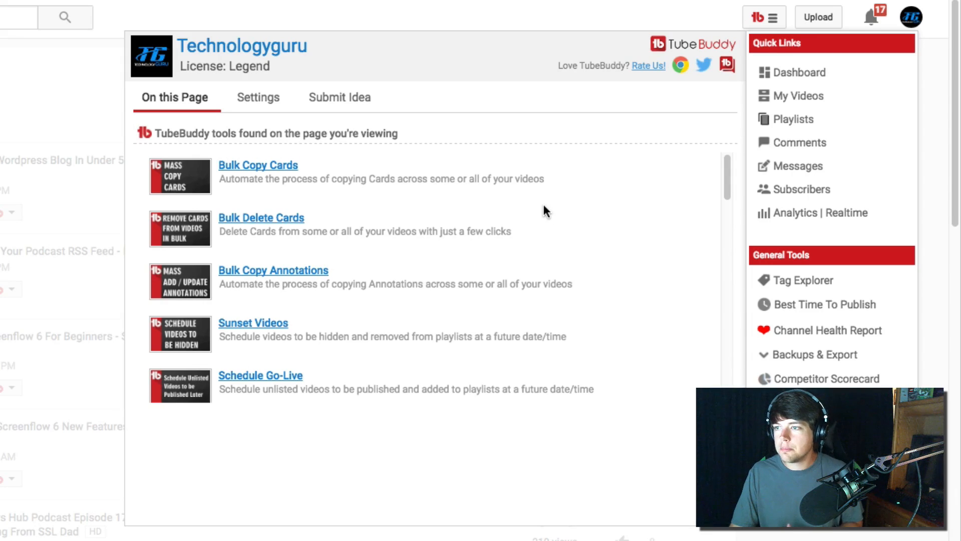
mouse_move(526, 231)
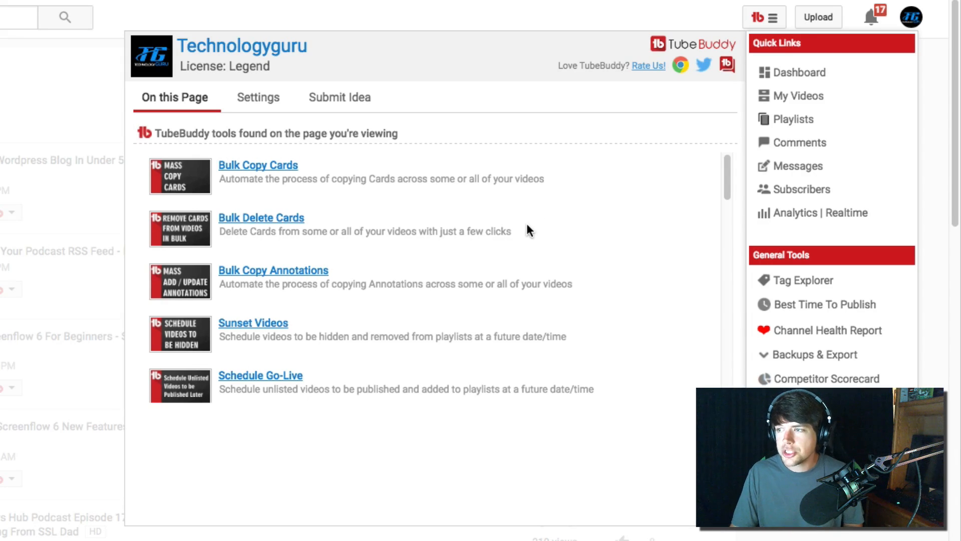